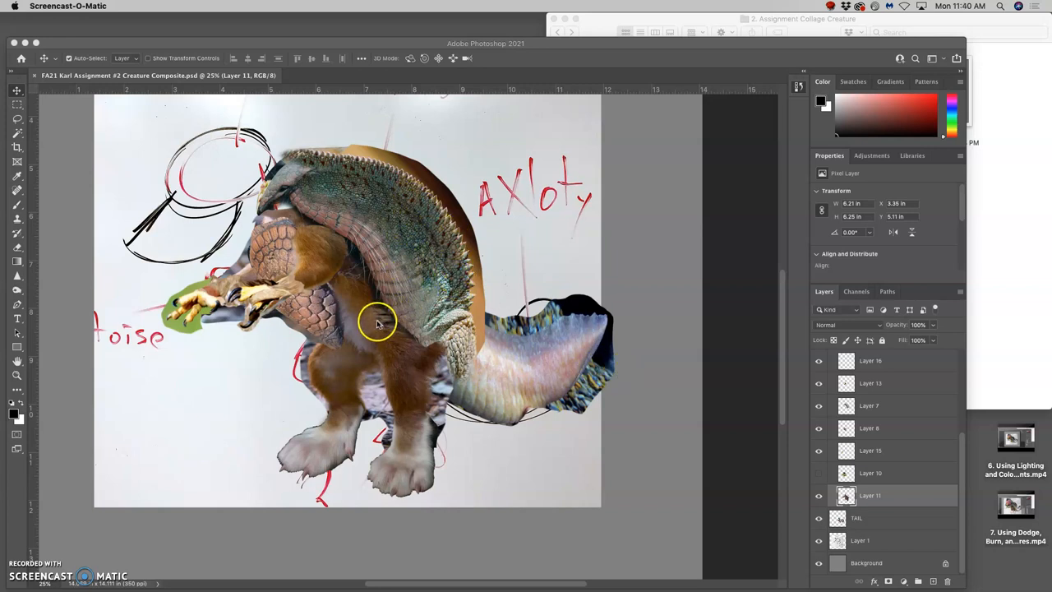
pyautogui.moveTo(309, 312)
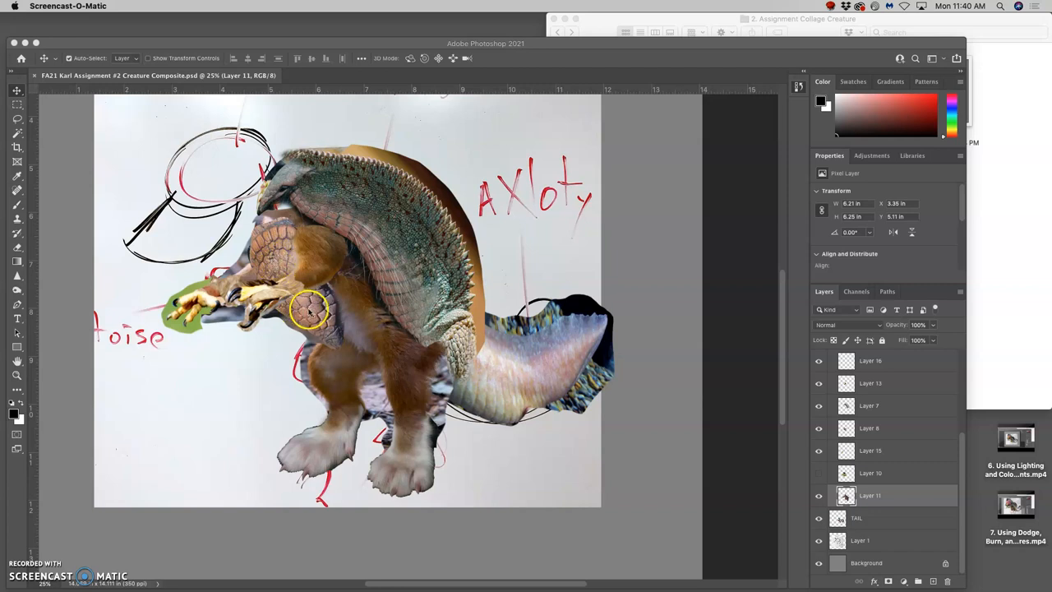
pyautogui.moveTo(322, 240)
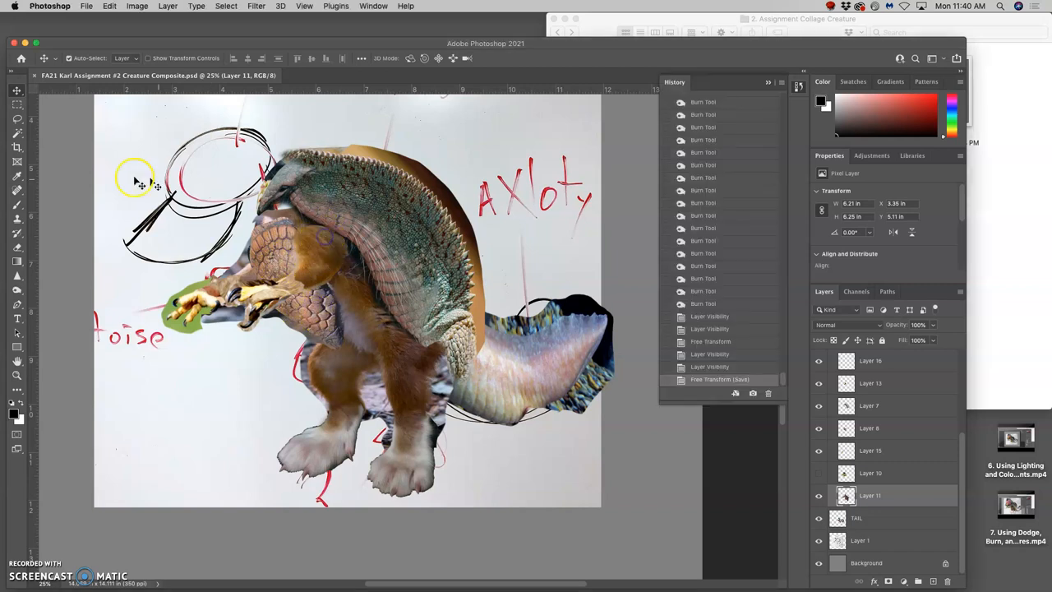
# Softly erase Layer 13's seam near the lower body with a low-opacity eraser, then select the TAIL layer
pyautogui.click(872, 383)
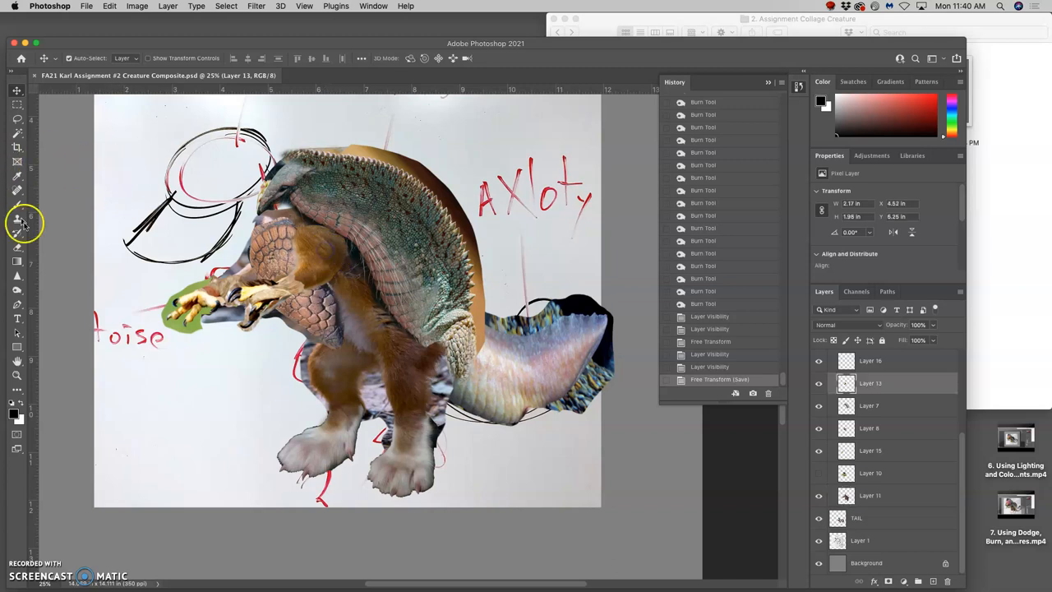
pyautogui.click(16, 233)
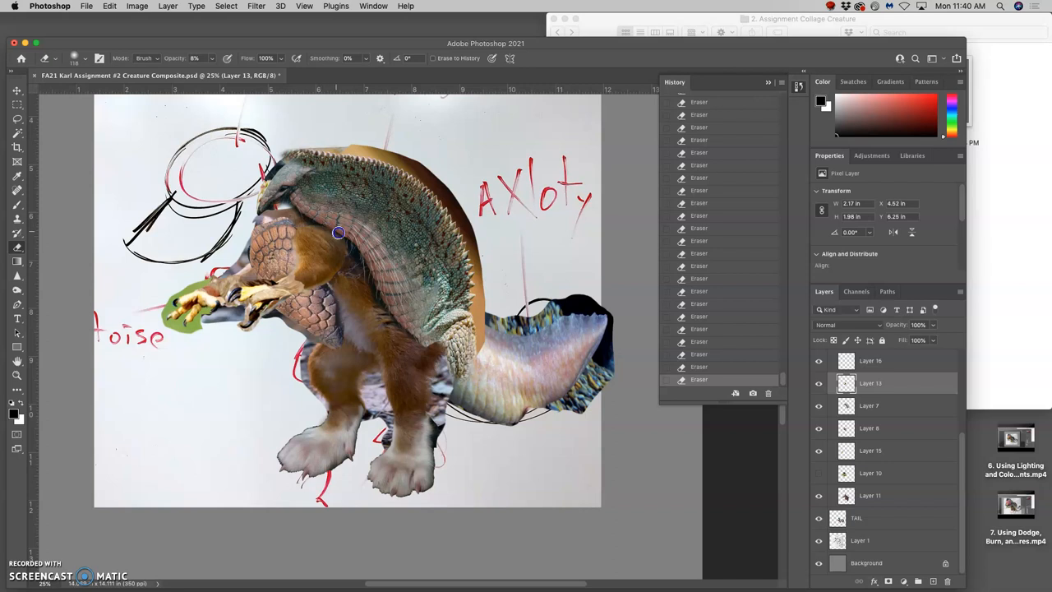
pyautogui.moveTo(347, 250)
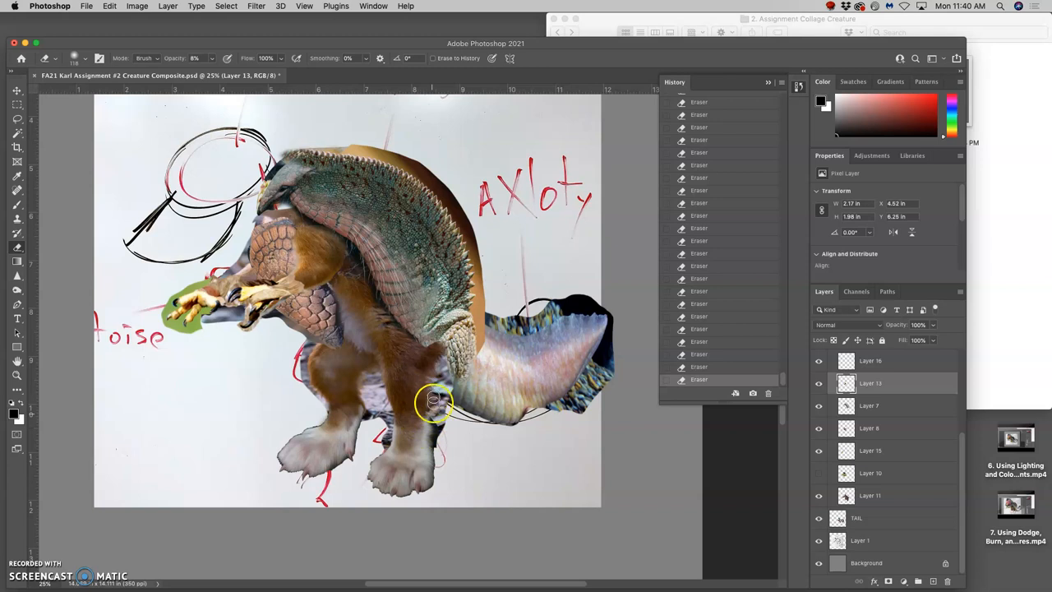
pyautogui.moveTo(435, 403); pyautogui.dragTo(266, 315)
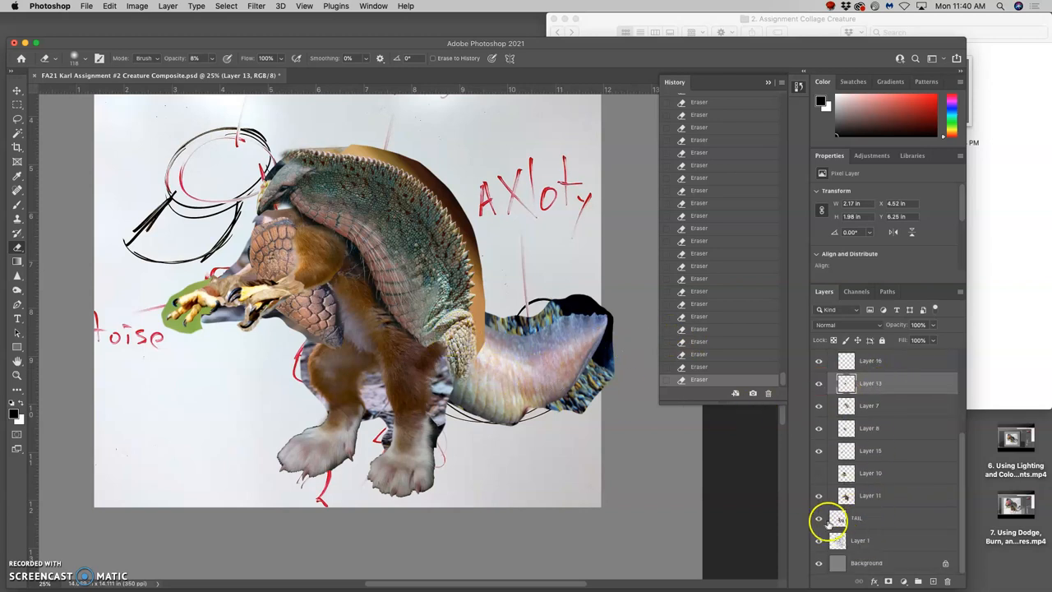
pyautogui.click(819, 518)
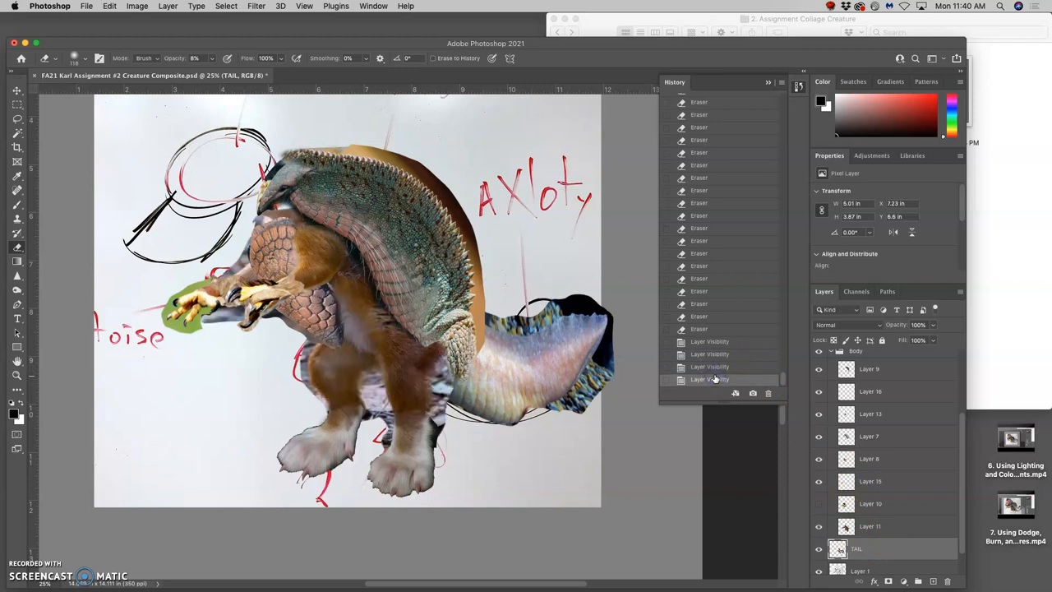
# Start a Warp transform on Layer 11 to bend the body-tail junction
pyautogui.click(868, 526)
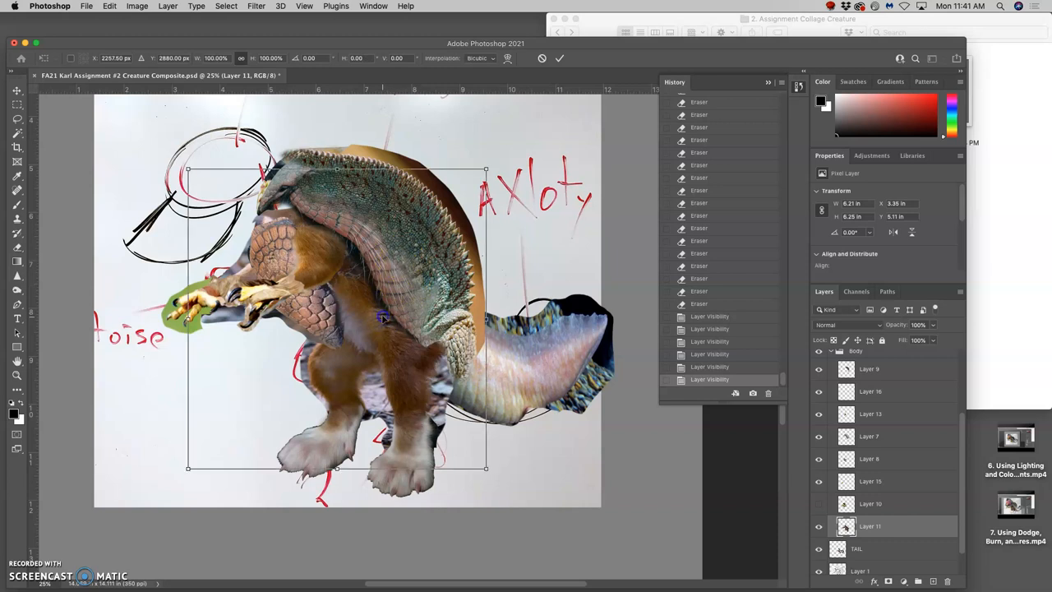
pyautogui.rightClick(382, 316)
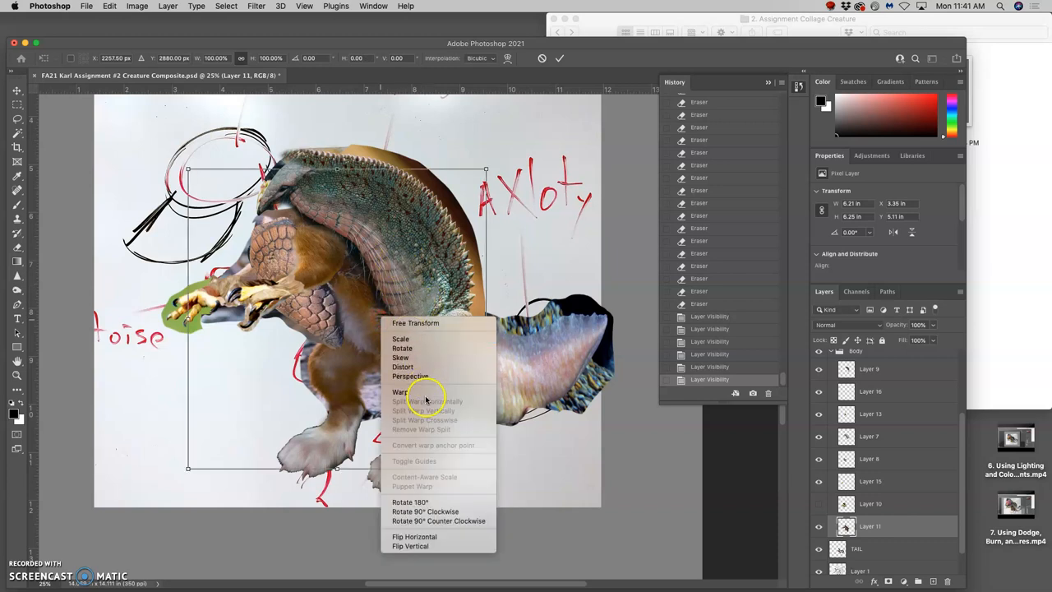
pyautogui.click(401, 391)
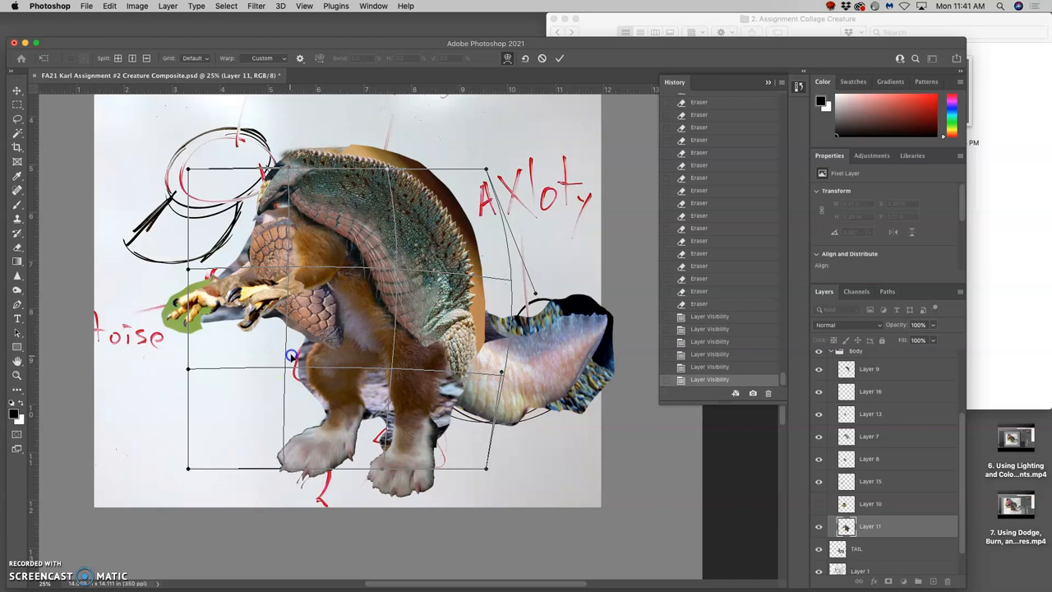
pyautogui.moveTo(480, 361)
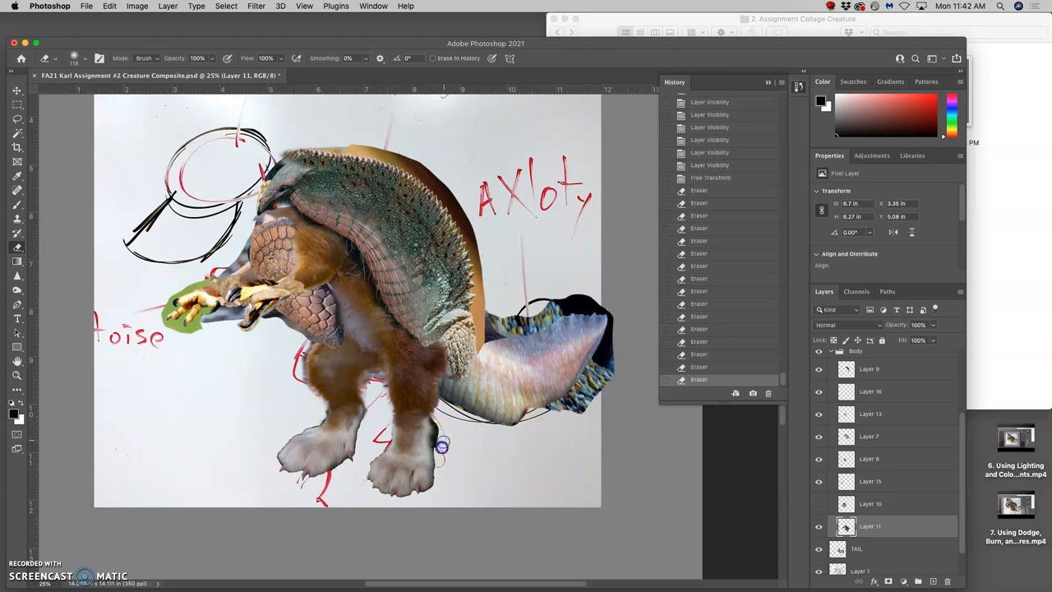
pyautogui.moveTo(963, 425)
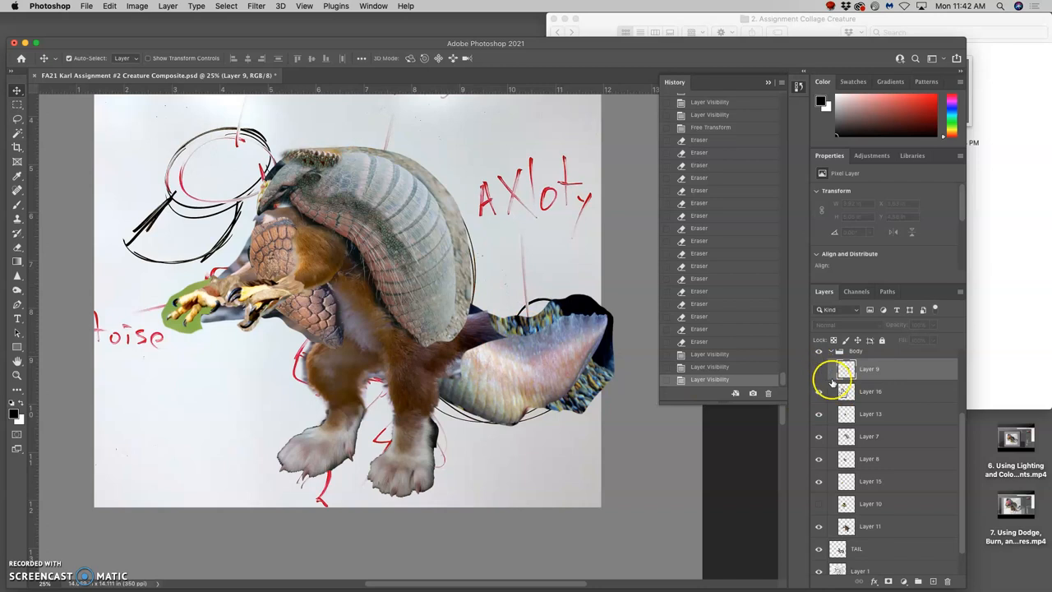
# Toggle Layer 9 and a lower layer to compare, then erase the shell edge where it meets the tail
pyautogui.click(870, 526)
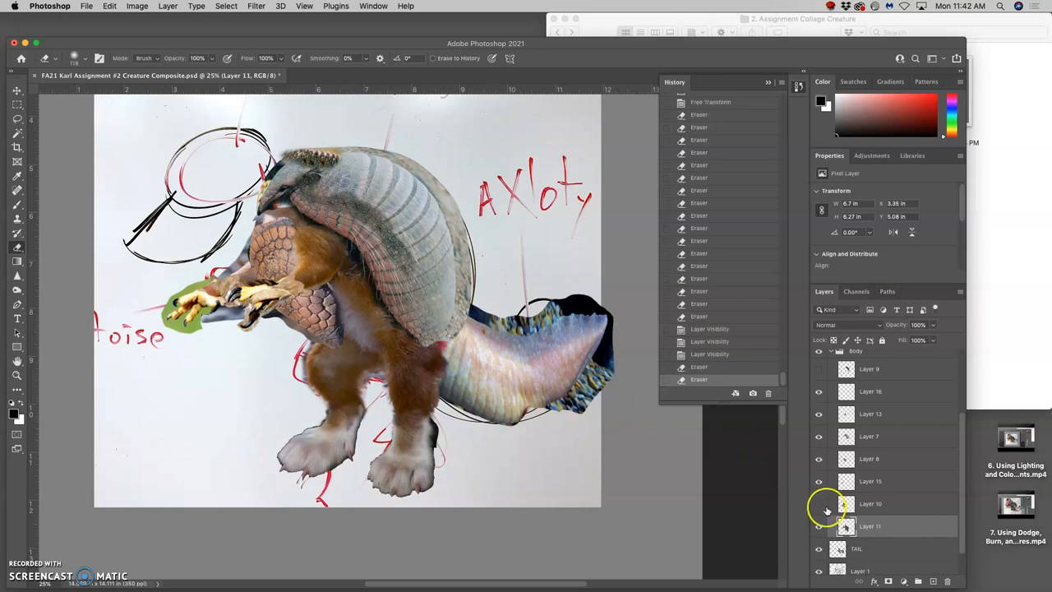
pyautogui.click(819, 368)
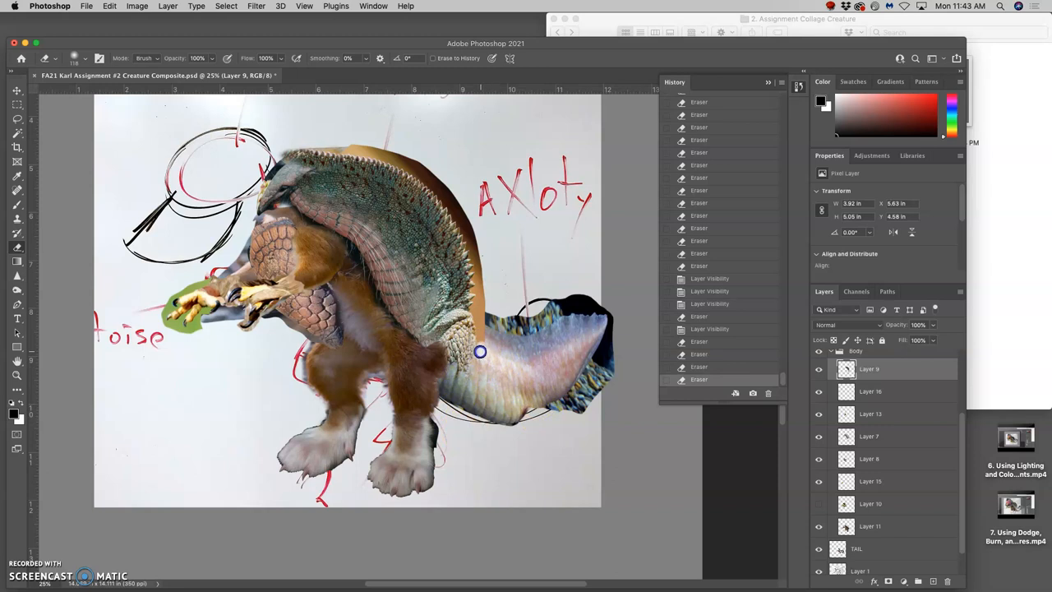
pyautogui.moveTo(477, 340)
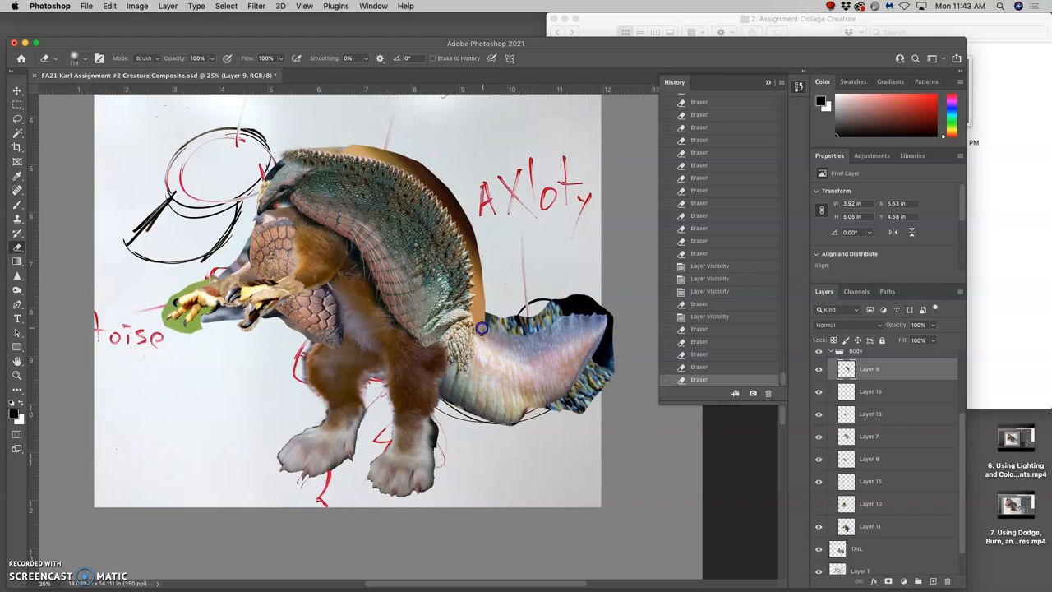
pyautogui.moveTo(480, 260)
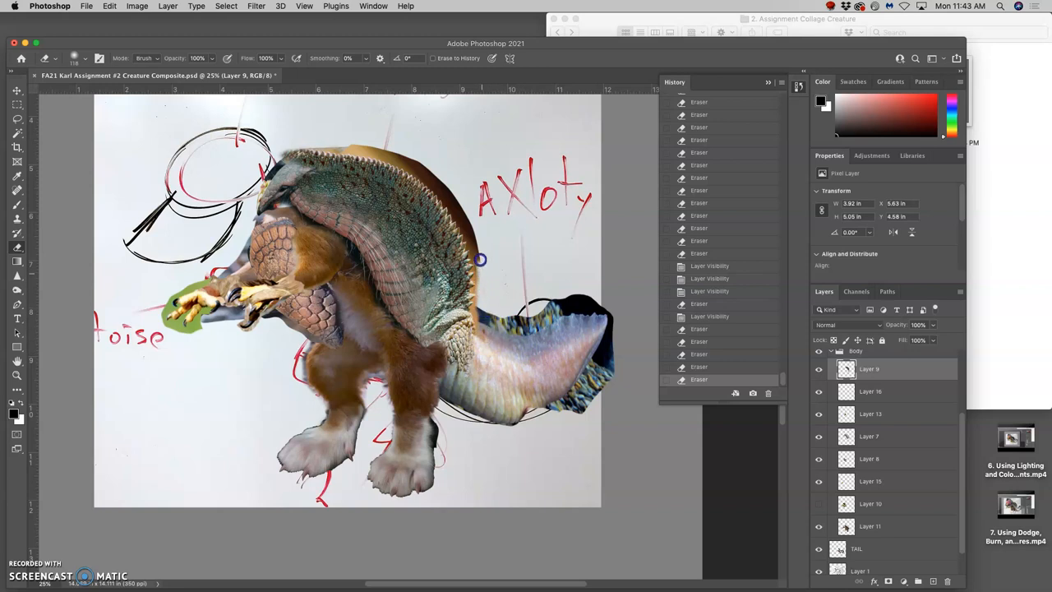
pyautogui.moveTo(480, 260); pyautogui.dragTo(414, 161)
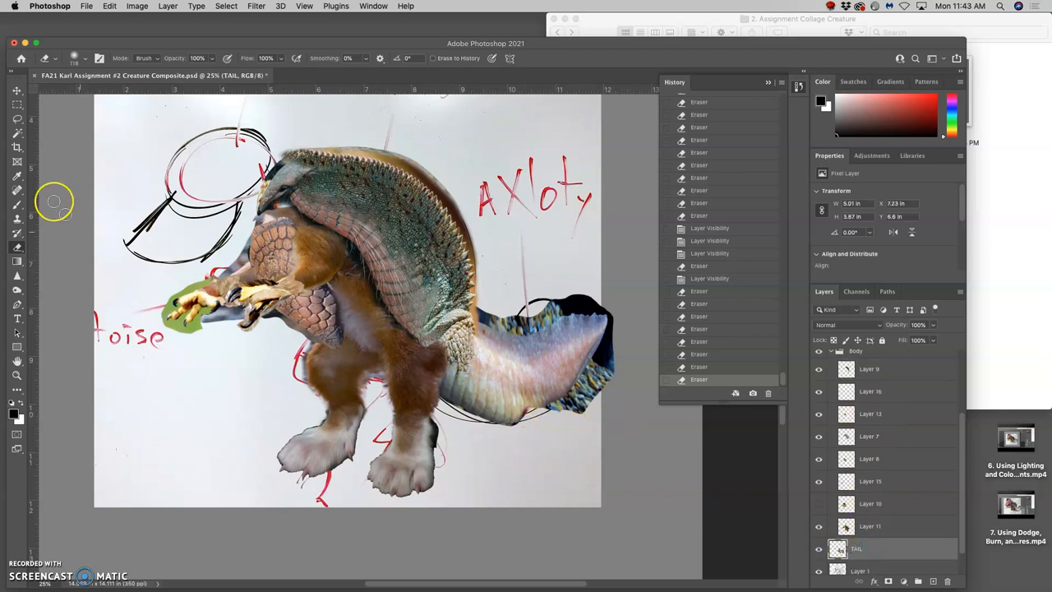
# Lasso-select the sketched paper background around the creature for deletion
pyautogui.click(16, 118)
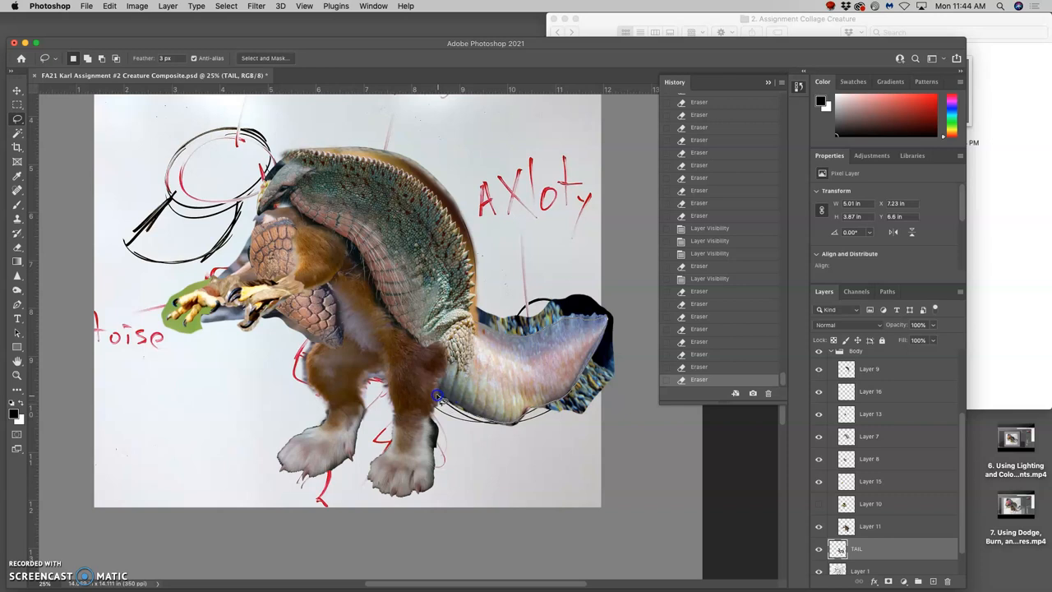
pyautogui.moveTo(436, 400); pyautogui.dragTo(575, 263)
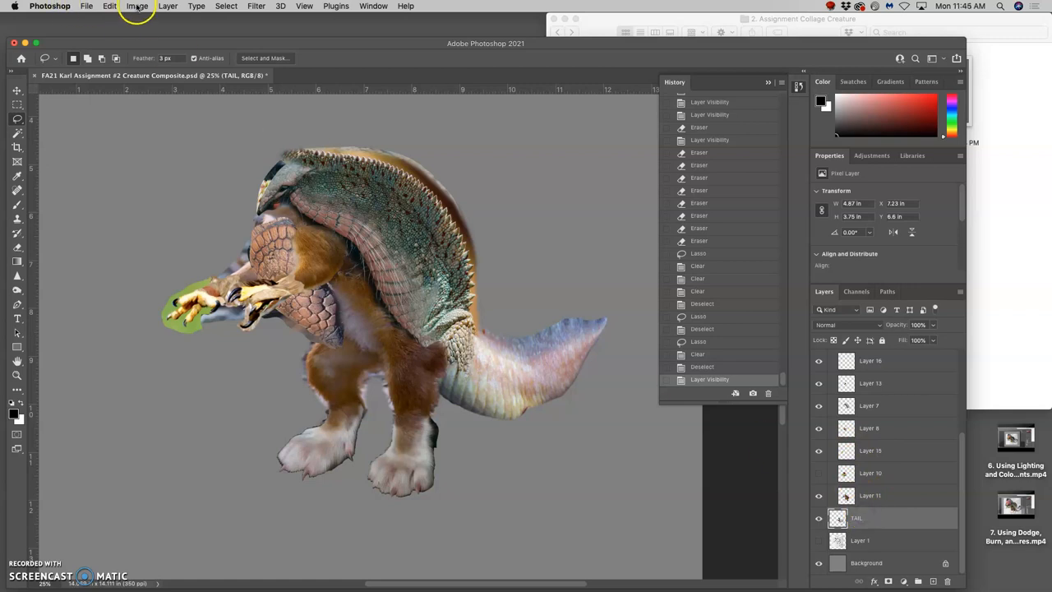
# Apply Levels to the tail, brightening midtones and setting Output Levels to 16 and 229
pyautogui.click(138, 6)
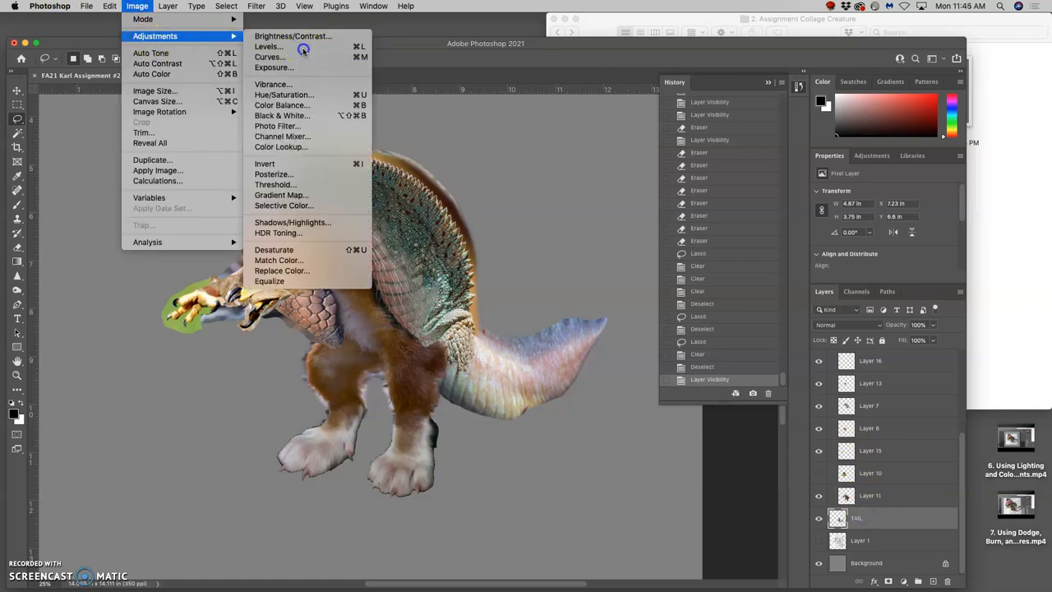
pyautogui.click(267, 46)
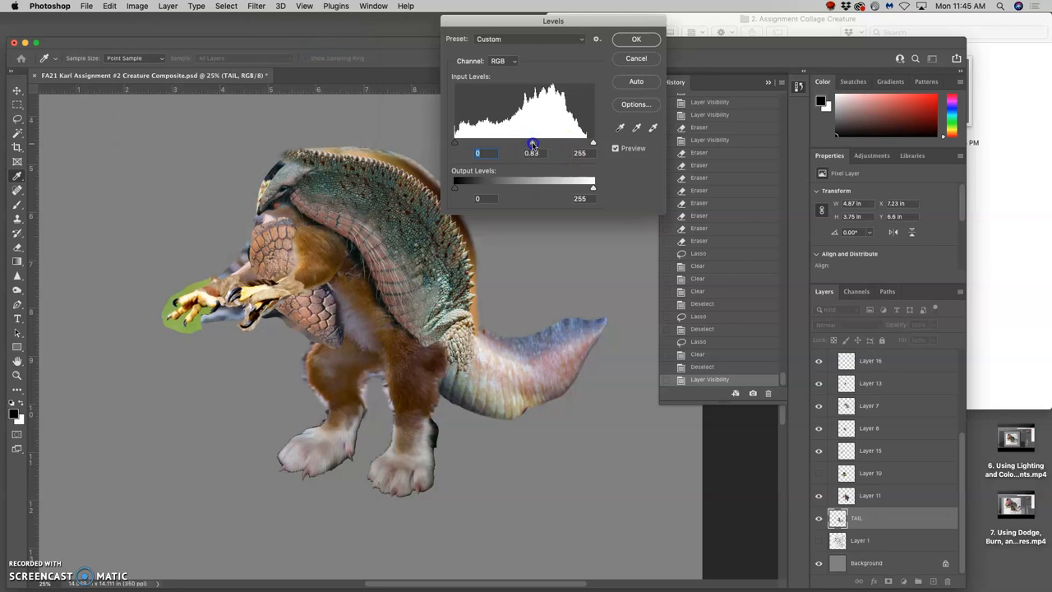
pyautogui.moveTo(532, 143); pyautogui.dragTo(522, 143)
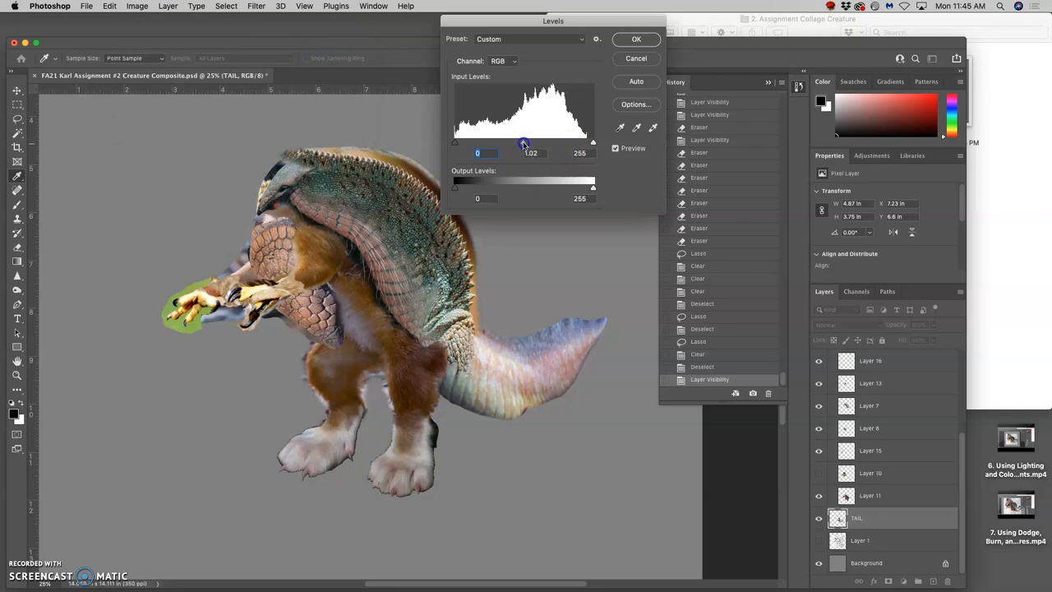
pyautogui.moveTo(525, 143); pyautogui.dragTo(519, 143)
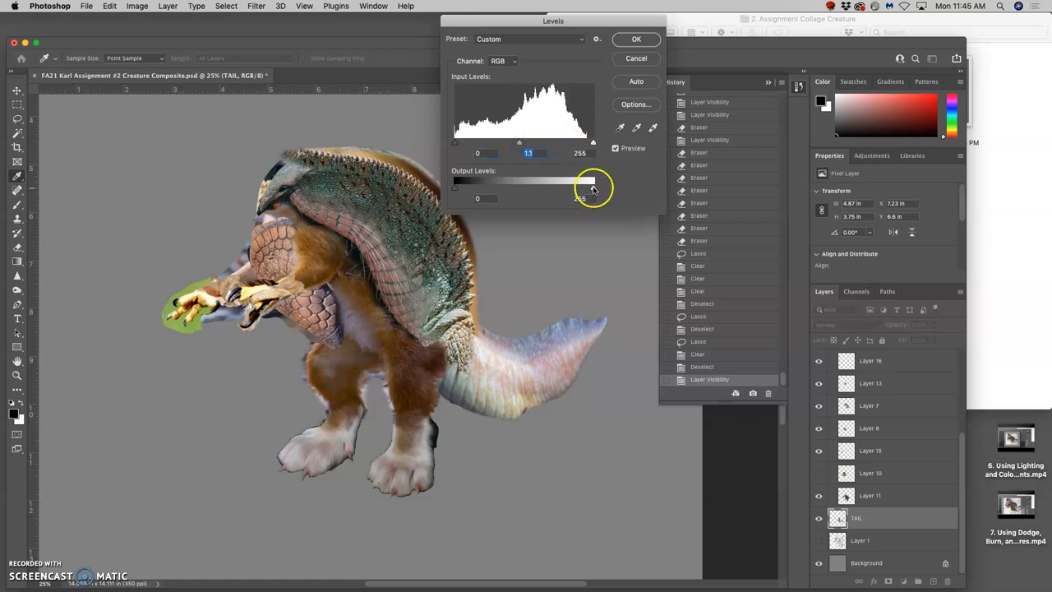
pyautogui.moveTo(592, 187); pyautogui.dragTo(580, 187)
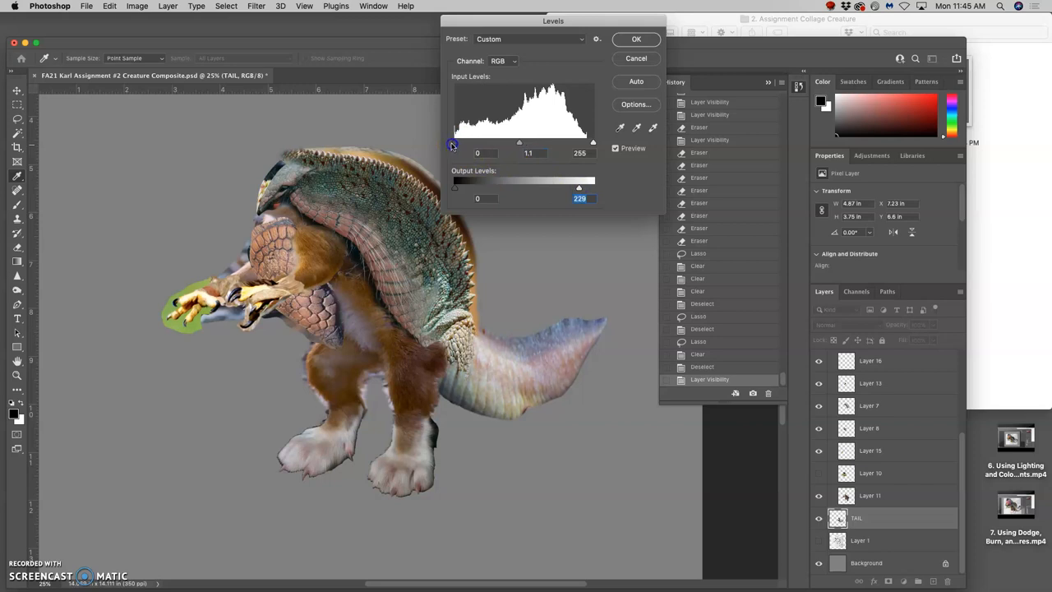
pyautogui.moveTo(456, 187); pyautogui.dragTo(480, 187)
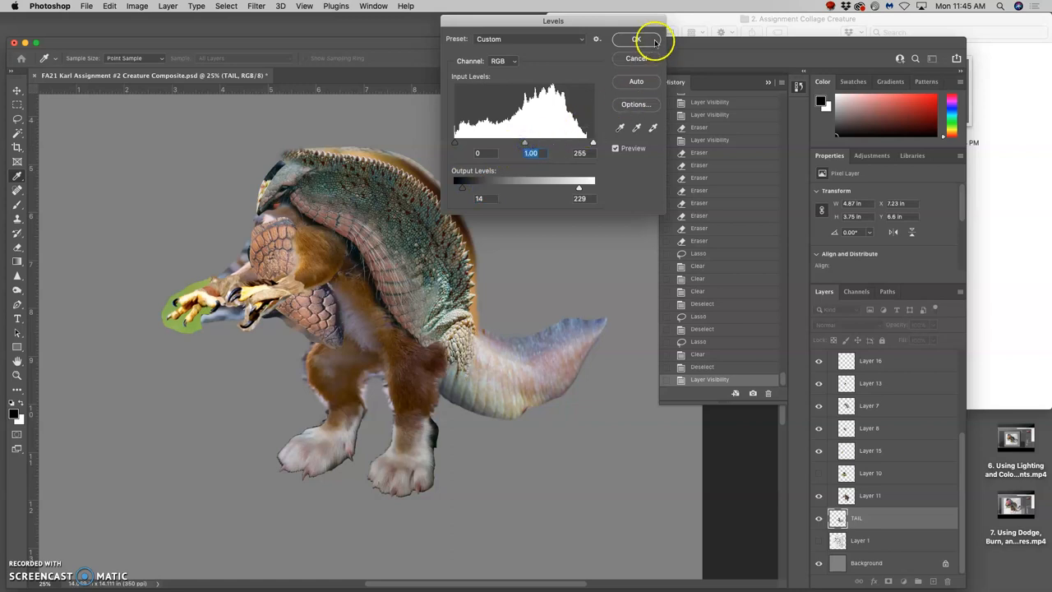
pyautogui.click(637, 40)
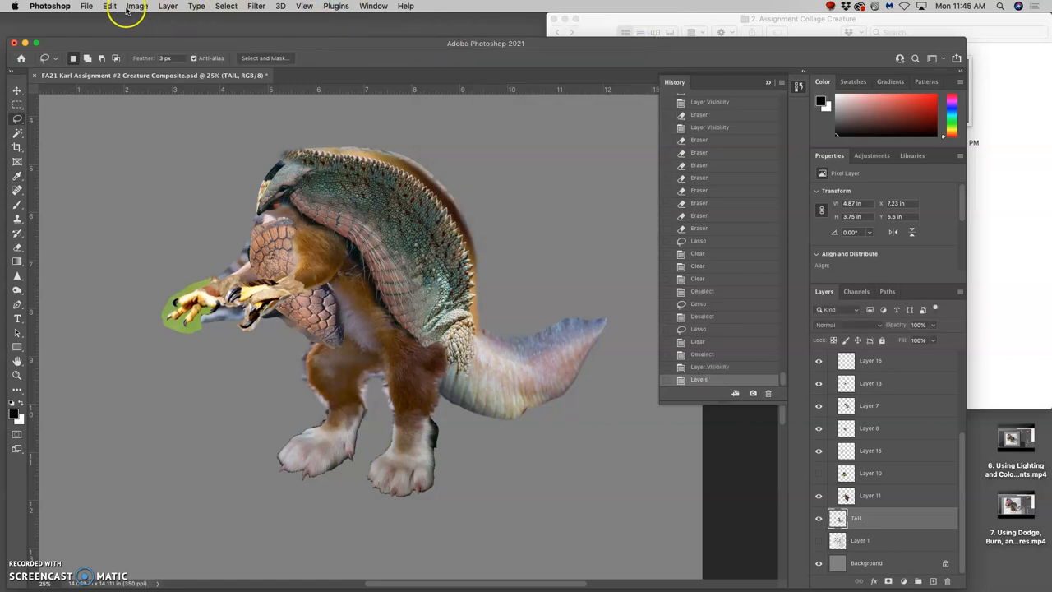
# Apply Color Balance midtones Magenta/Green -12 and Cyan/Red +8 to the tail
pyautogui.click(137, 6)
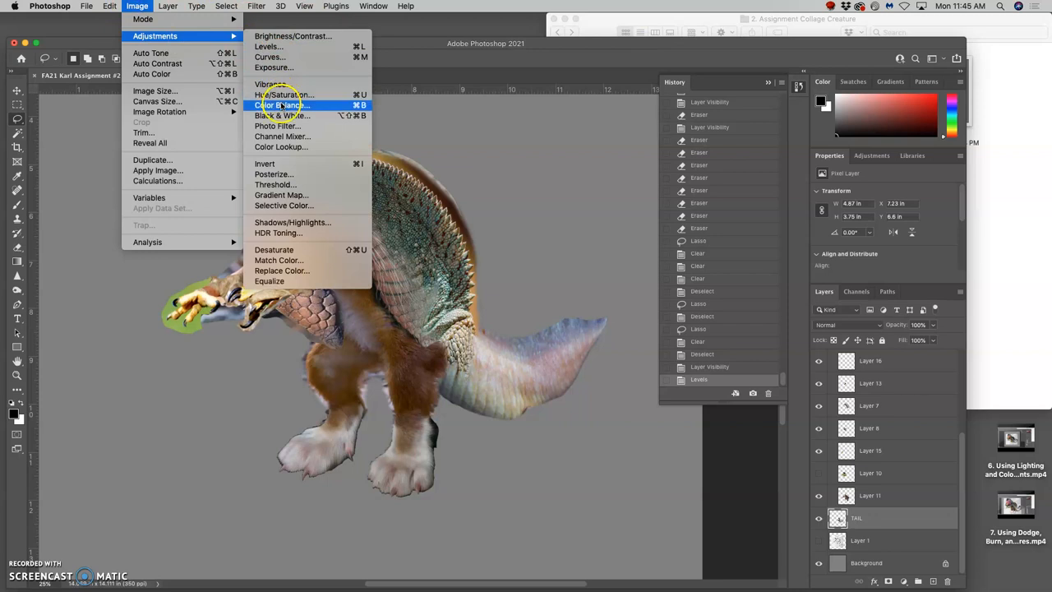
pyautogui.click(283, 105)
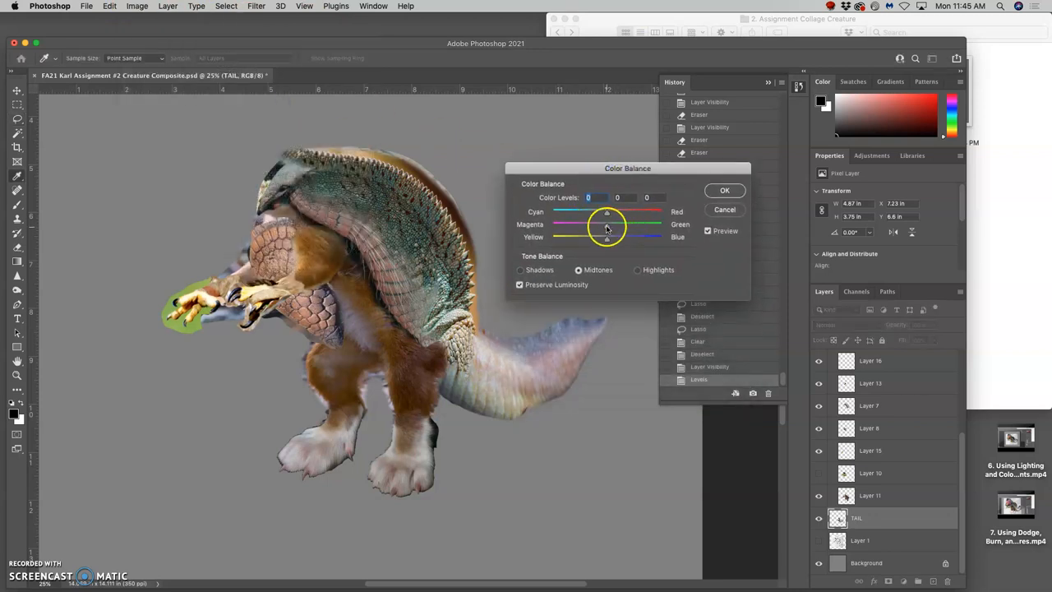
pyautogui.moveTo(607, 223); pyautogui.dragTo(600, 224)
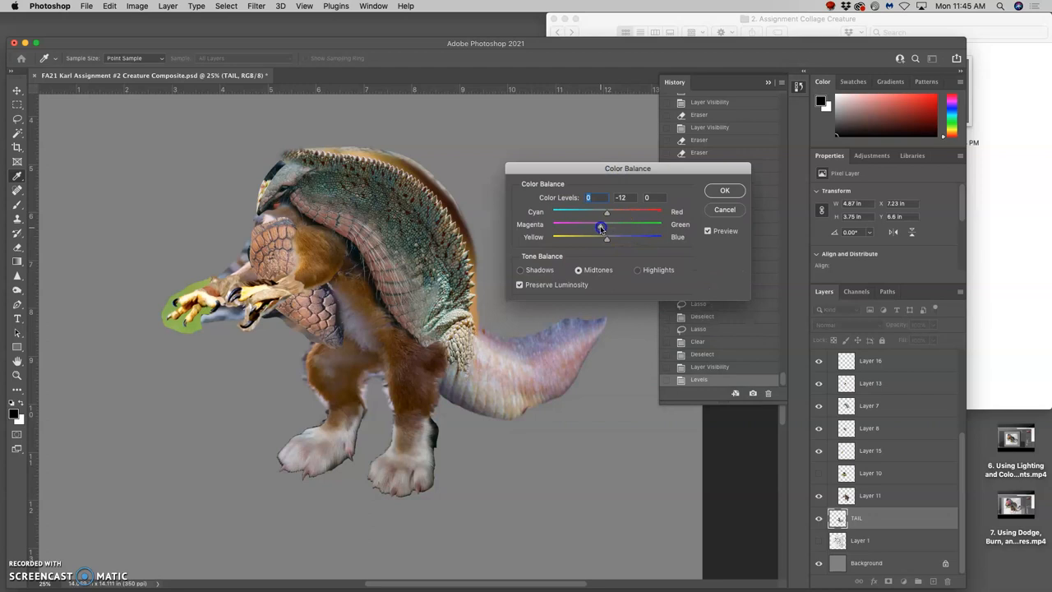
pyautogui.moveTo(600, 212); pyautogui.dragTo(608, 212)
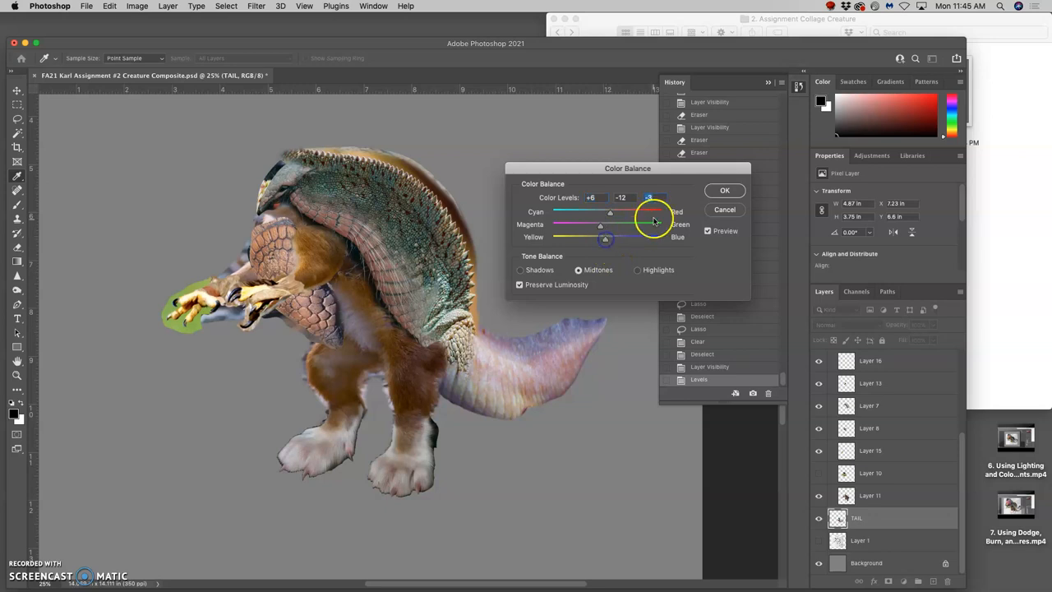
pyautogui.click(724, 191)
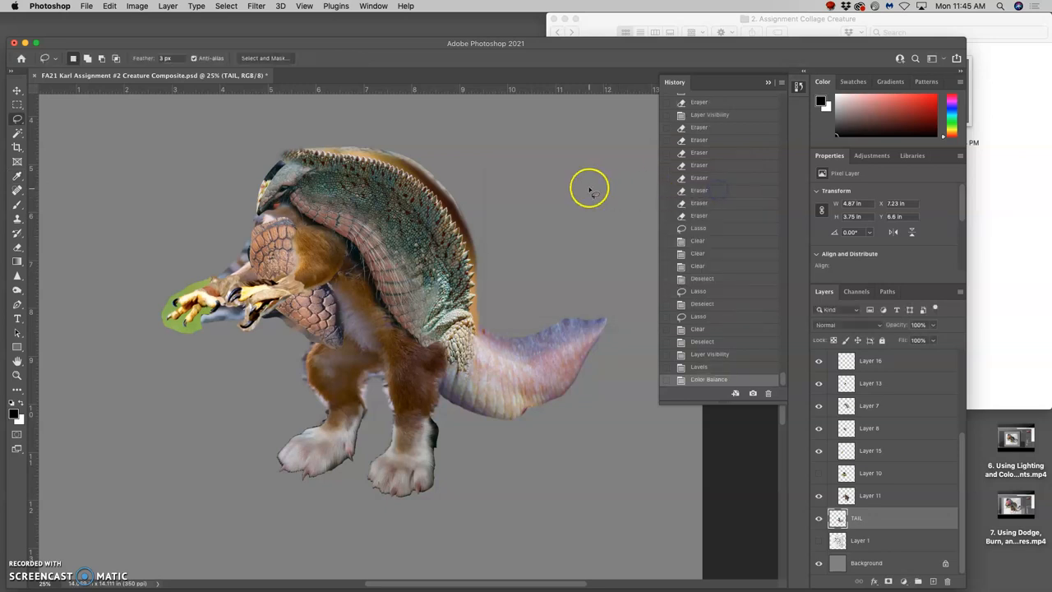
pyautogui.click(138, 7)
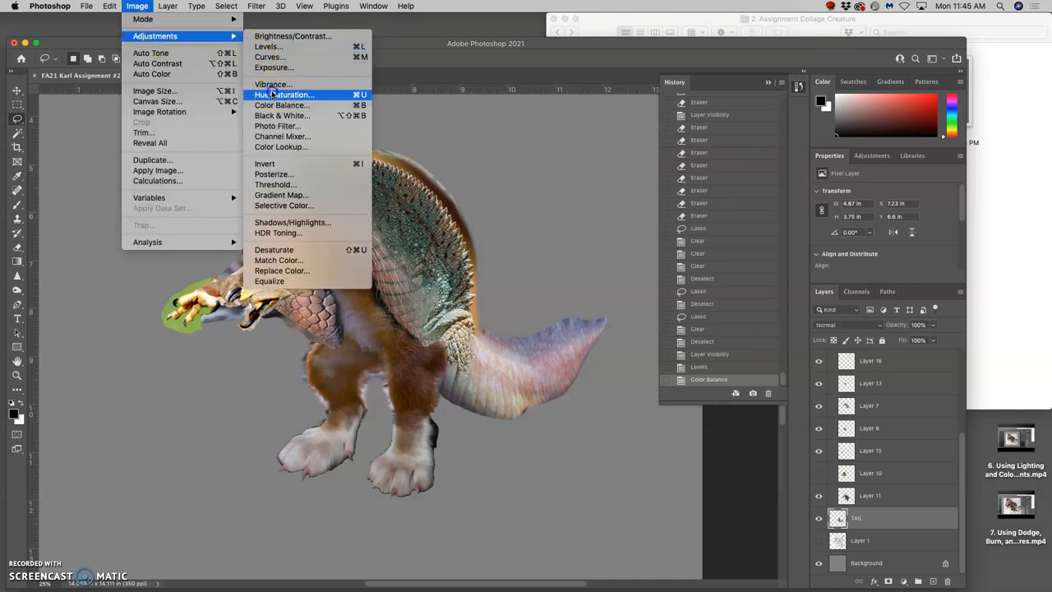
# Apply Hue/Saturation with Saturation +22, lower Lightness and a slight pinkish hue shift
pyautogui.click(283, 94)
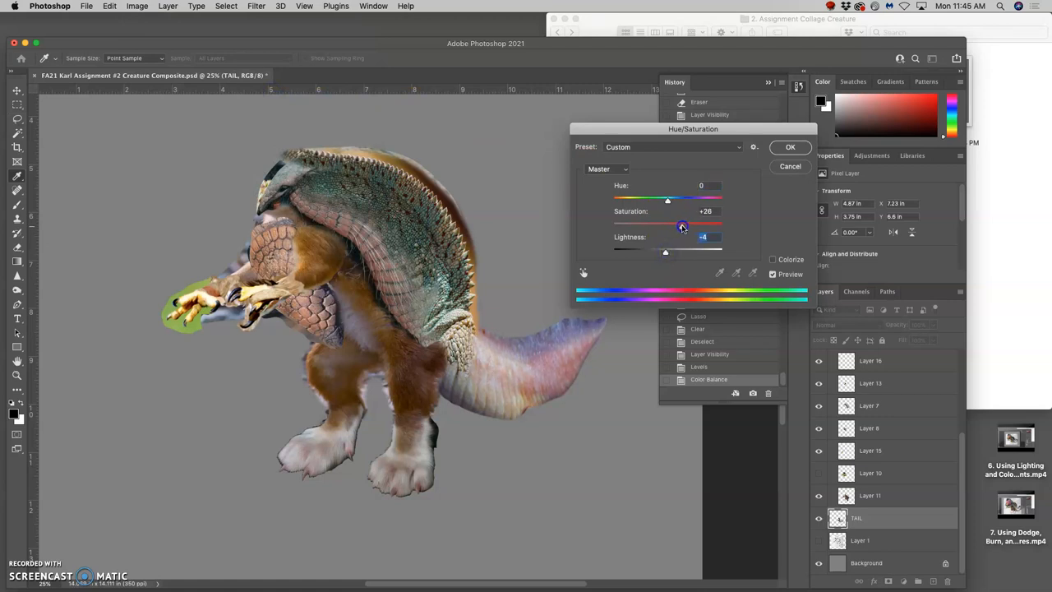
pyautogui.moveTo(681, 225); pyautogui.dragTo(679, 225)
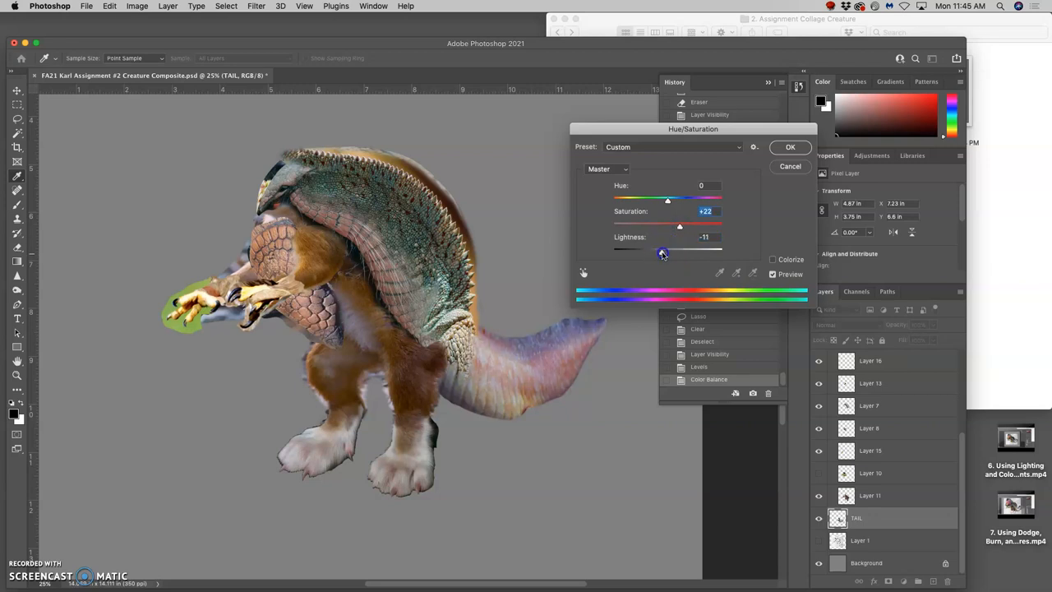
pyautogui.moveTo(661, 252); pyautogui.dragTo(666, 252)
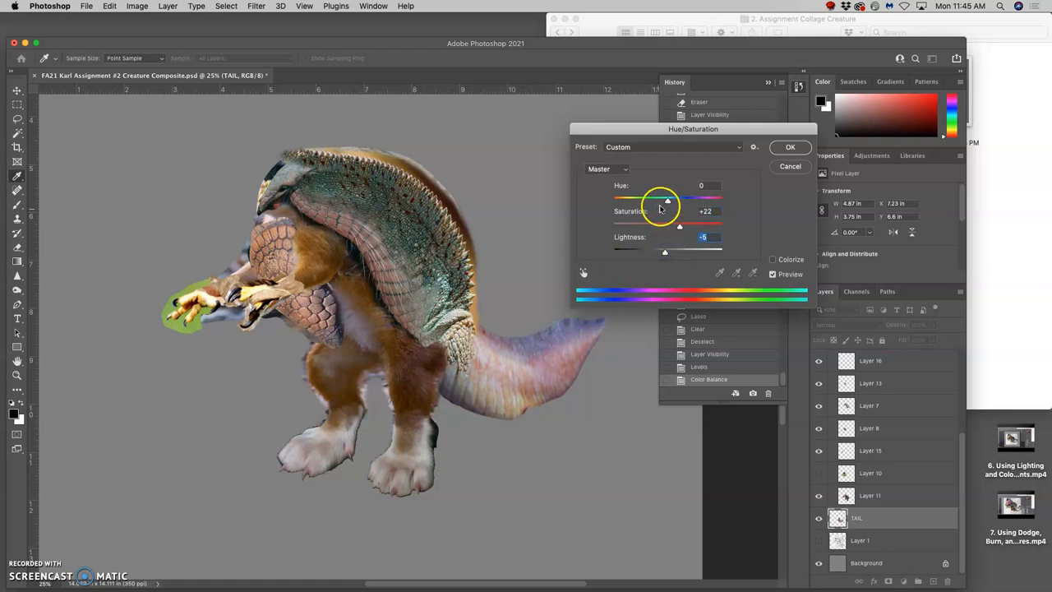
pyautogui.moveTo(667, 200); pyautogui.dragTo(678, 200)
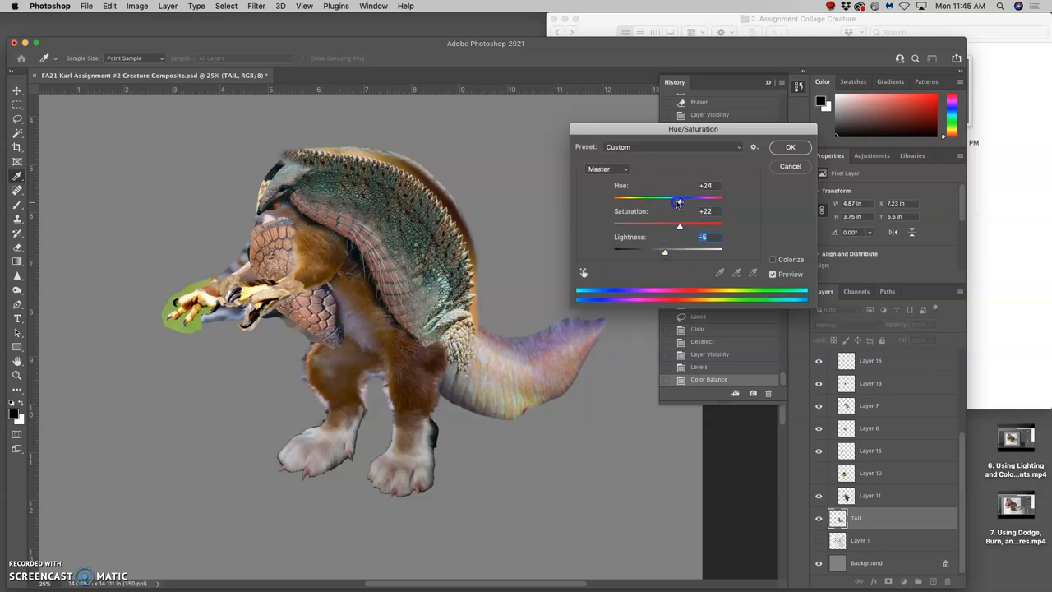
pyautogui.moveTo(678, 199); pyautogui.dragTo(602, 199)
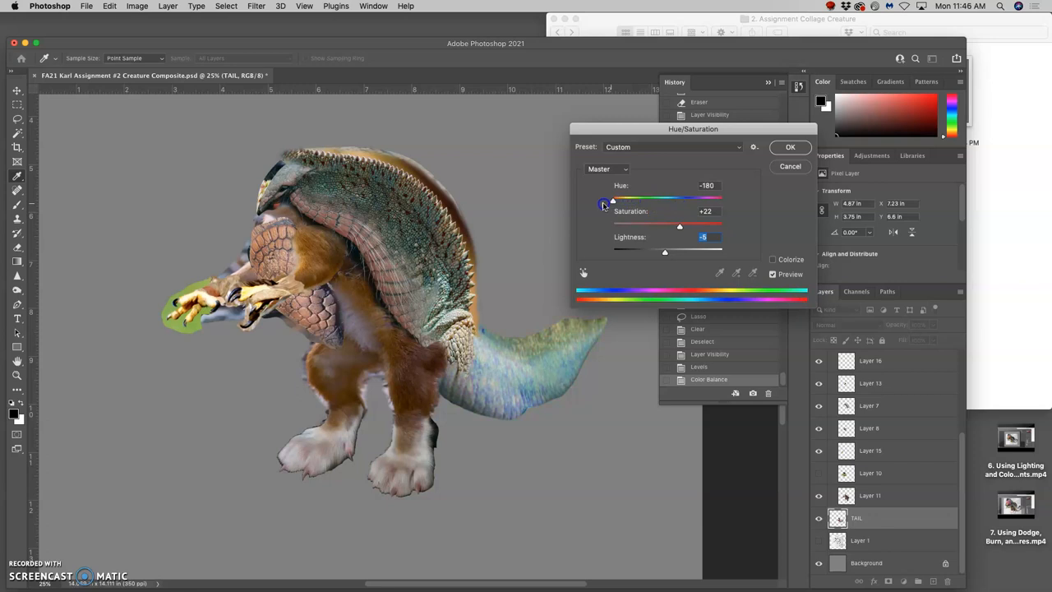
pyautogui.moveTo(613, 201); pyautogui.dragTo(697, 201)
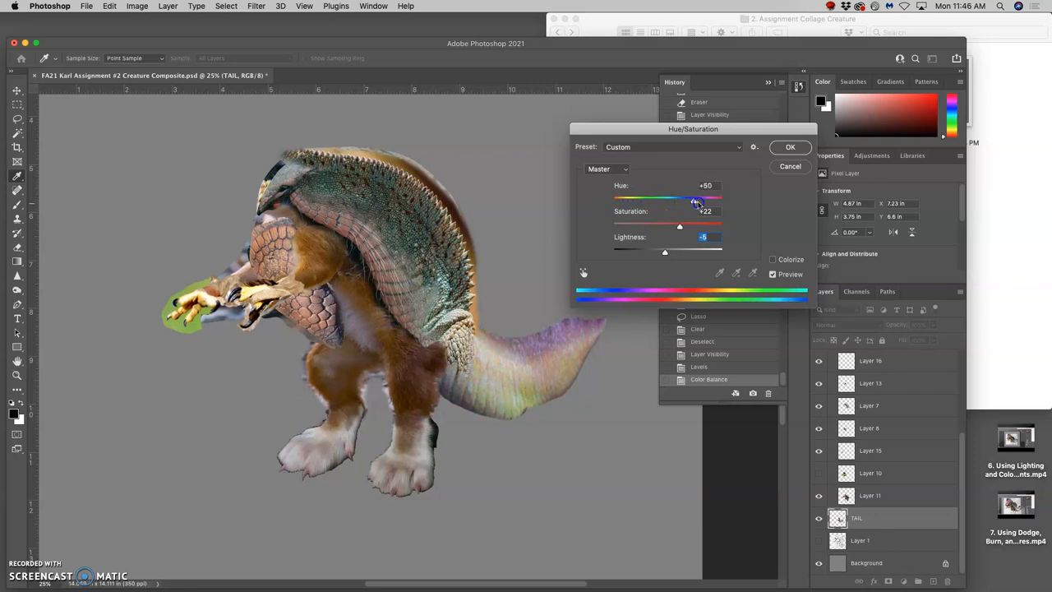
pyautogui.moveTo(697, 201); pyautogui.dragTo(681, 200)
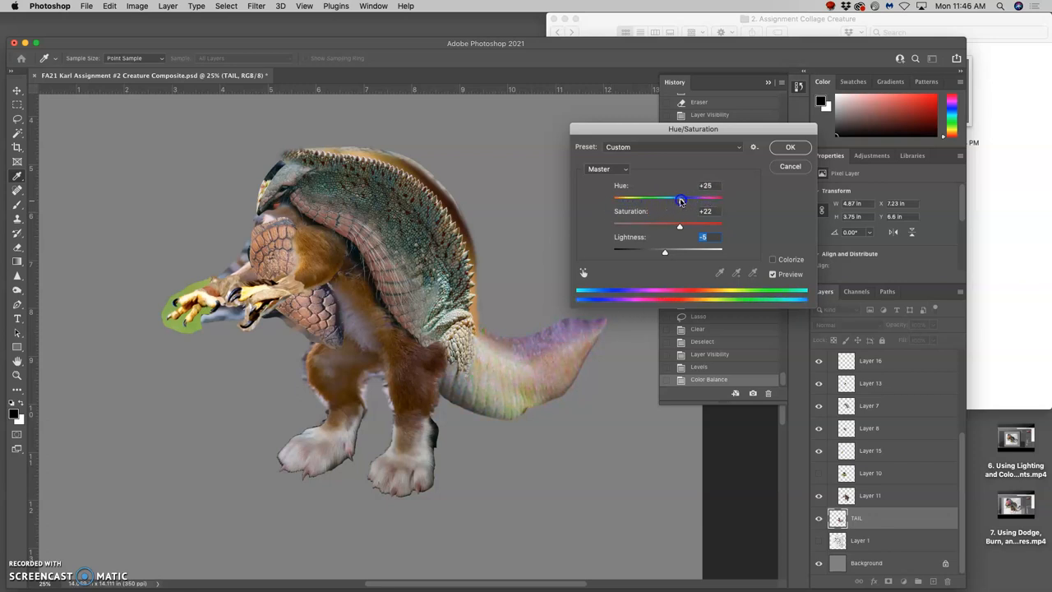
pyautogui.moveTo(681, 199); pyautogui.dragTo(661, 199)
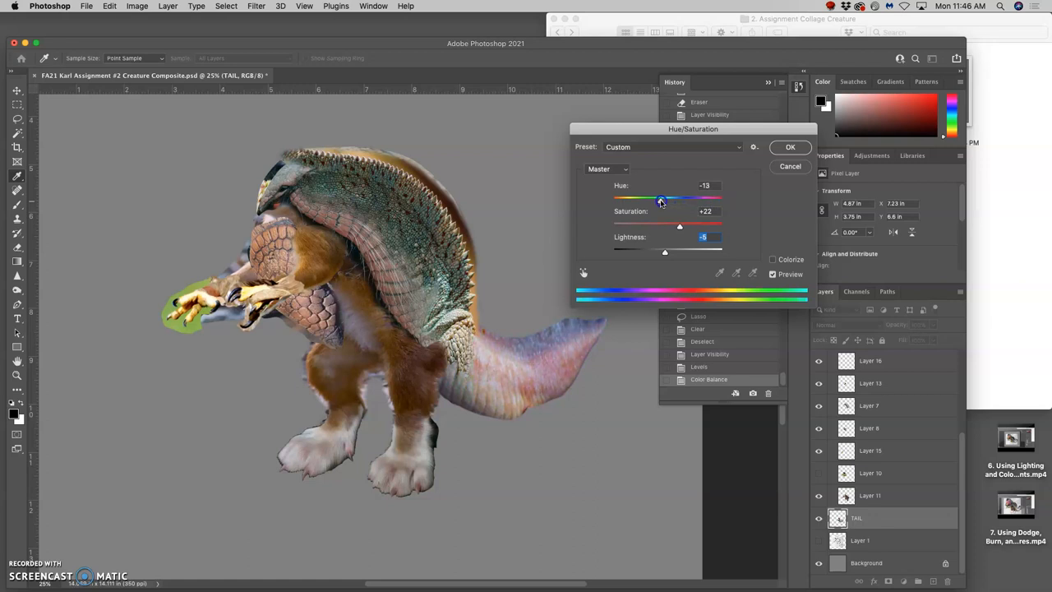
pyautogui.moveTo(662, 199); pyautogui.dragTo(658, 199)
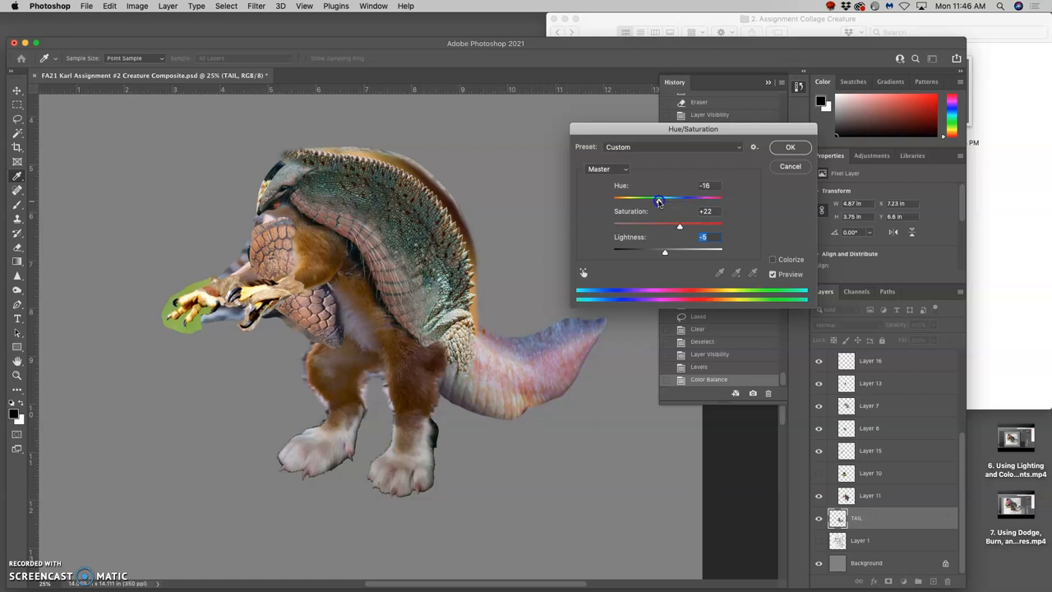
pyautogui.moveTo(658, 199); pyautogui.dragTo(661, 199)
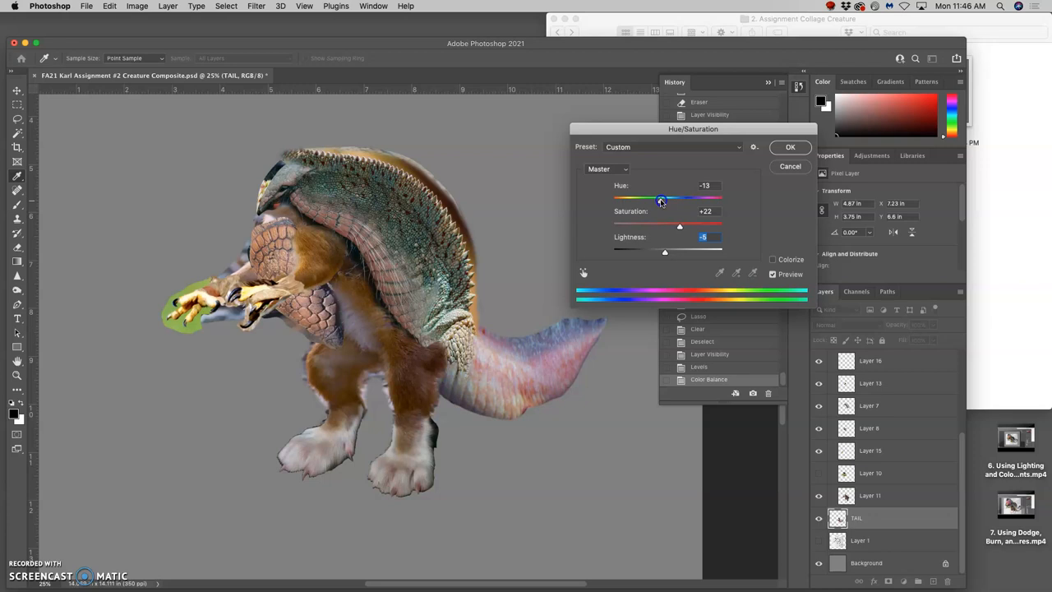
pyautogui.moveTo(661, 201); pyautogui.dragTo(665, 200)
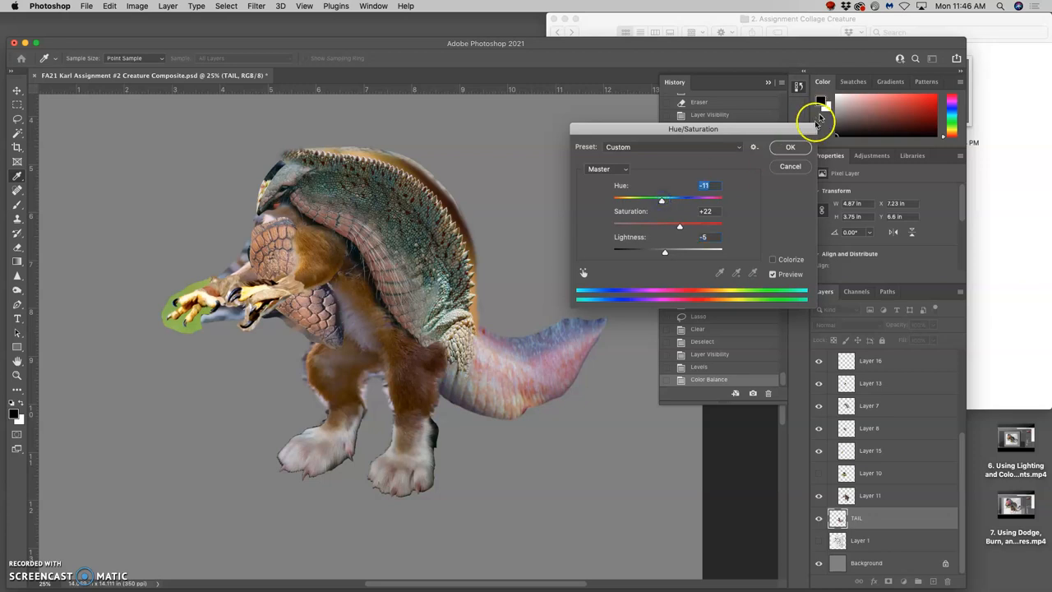
pyautogui.click(789, 146)
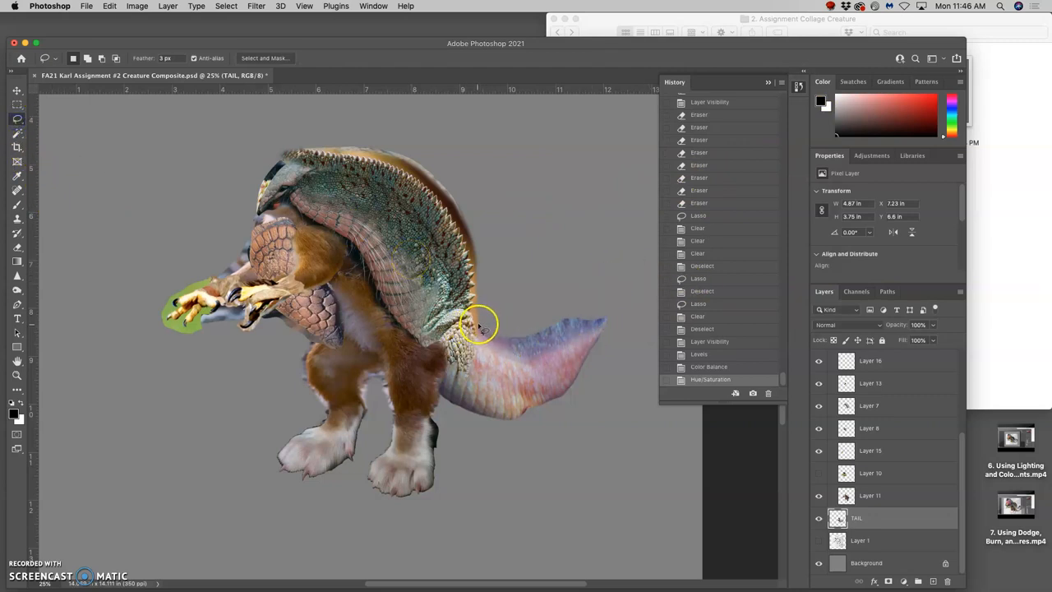
pyautogui.moveTo(612, 384)
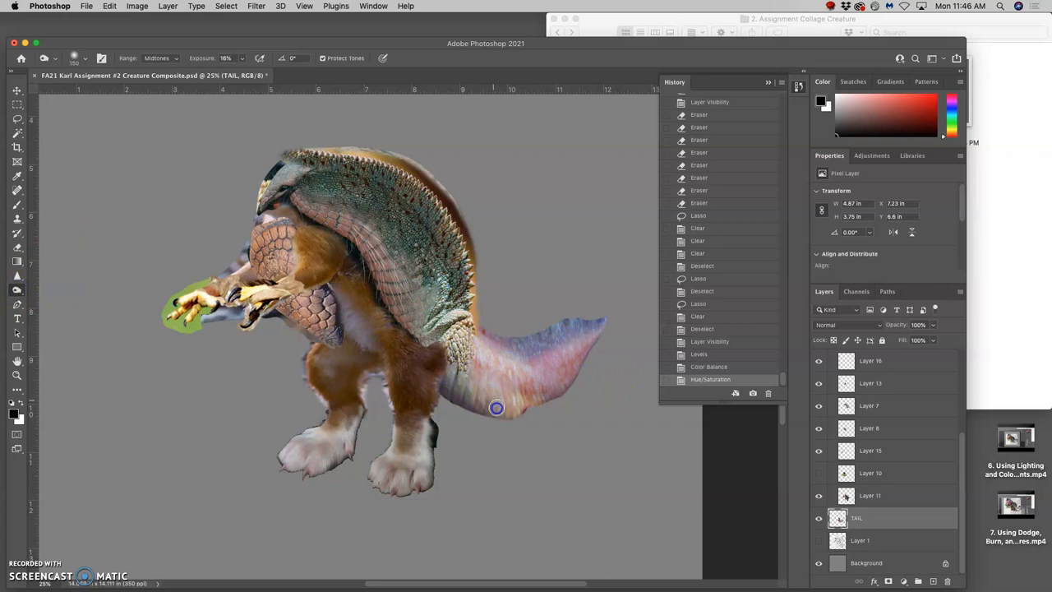
# Burn the tail's lower edge, underside and upper edge at 18% exposure on Midtones
pyautogui.moveTo(497, 408); pyautogui.dragTo(559, 393)
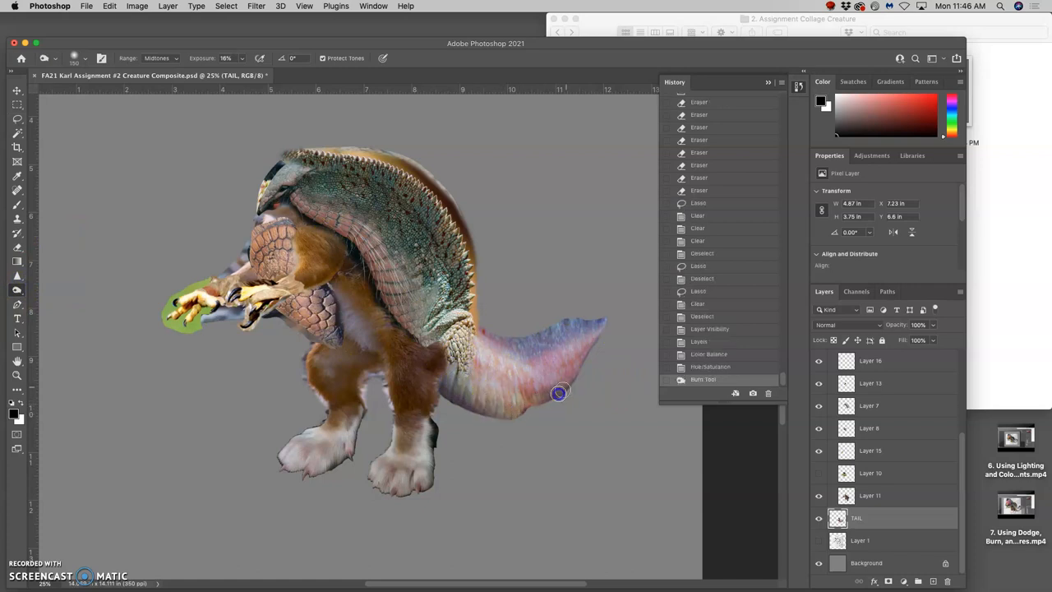
pyautogui.moveTo(559, 393); pyautogui.dragTo(470, 405)
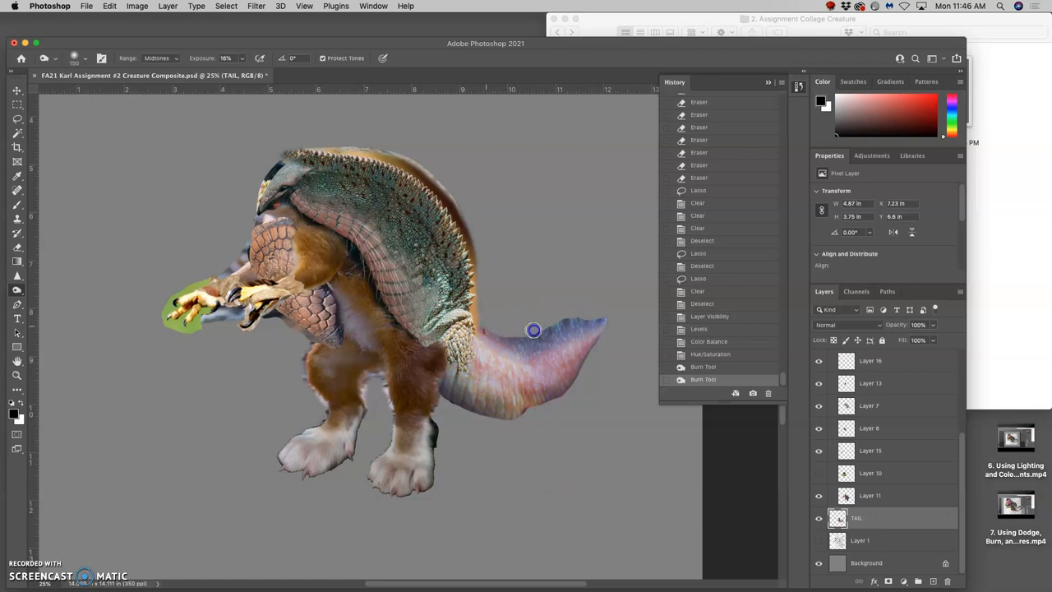
pyautogui.moveTo(534, 329); pyautogui.dragTo(444, 370)
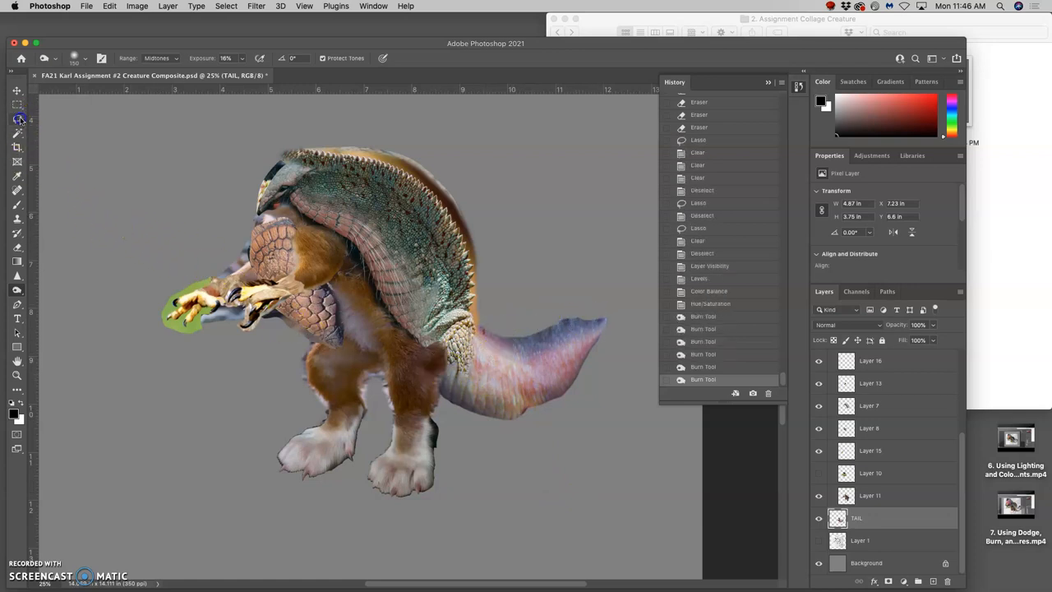
pyautogui.click(16, 118)
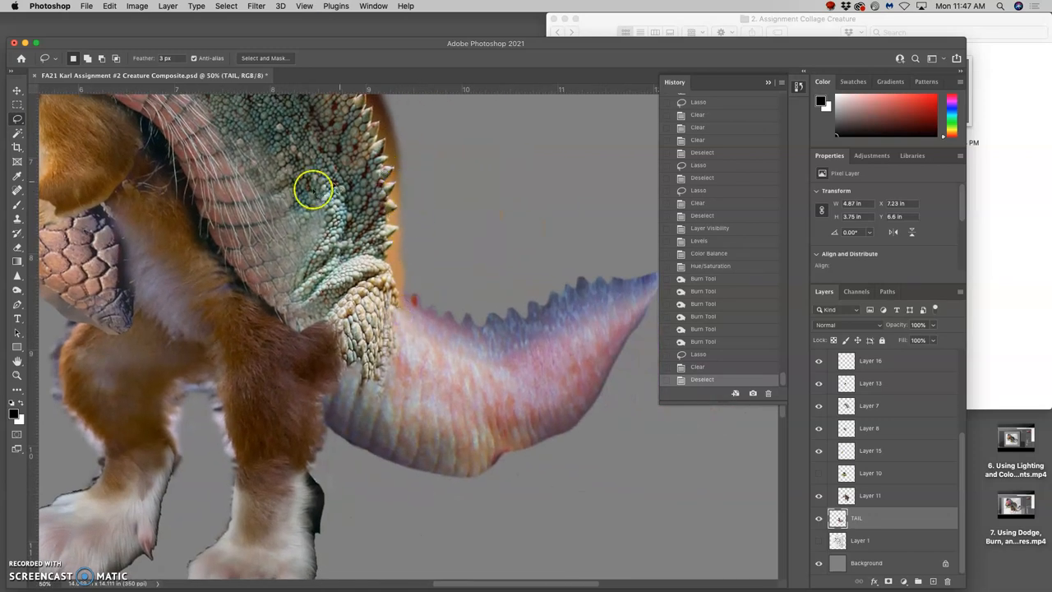
# Set a 0% hardness airbrush Dodge brush and lighten a spike on the tail ridge
pyautogui.click(17, 290)
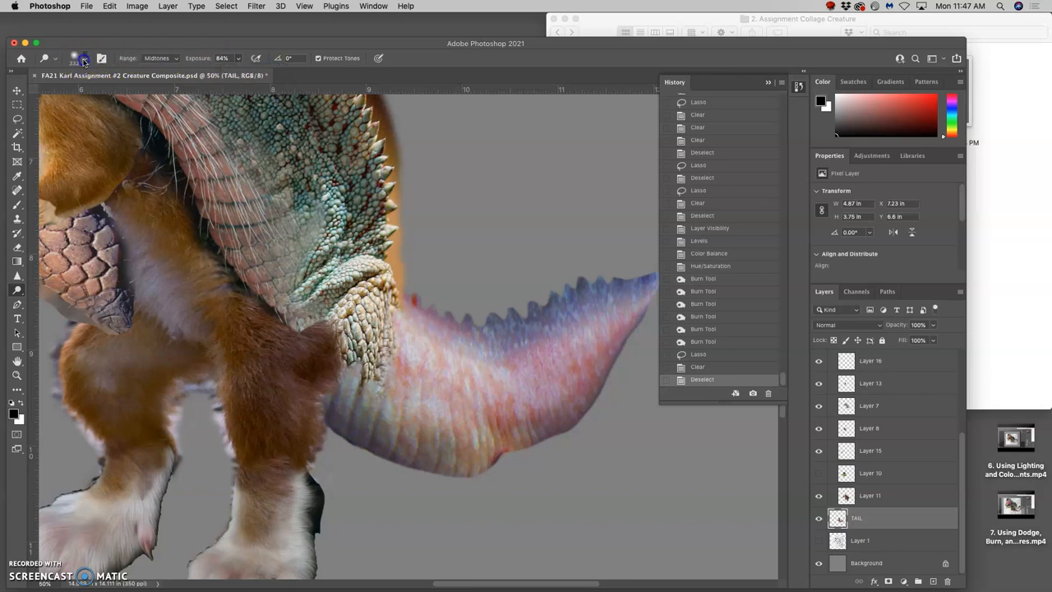
pyautogui.click(82, 58)
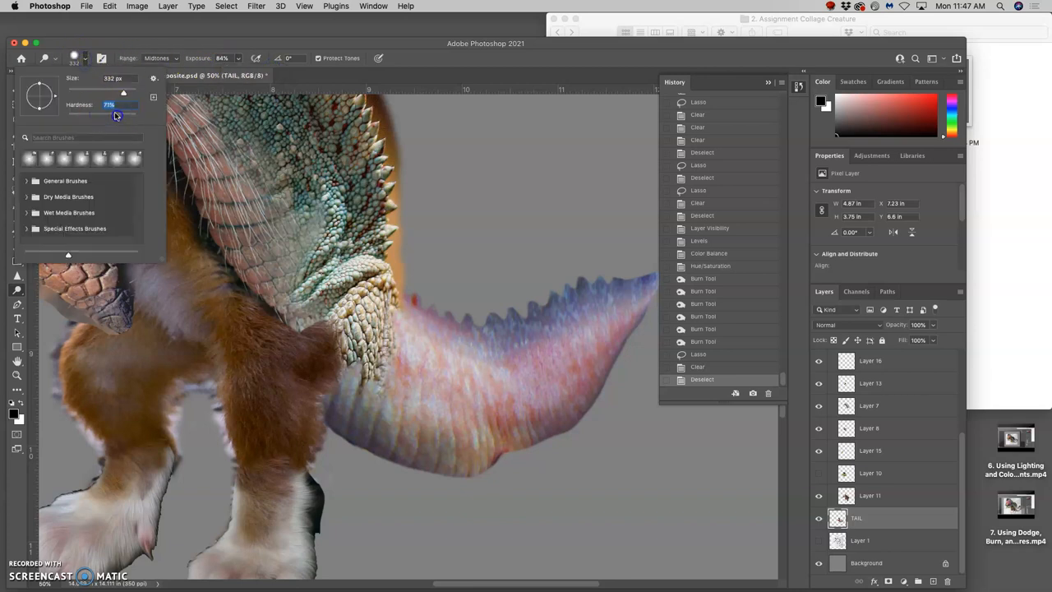
pyautogui.moveTo(124, 93); pyautogui.dragTo(106, 92)
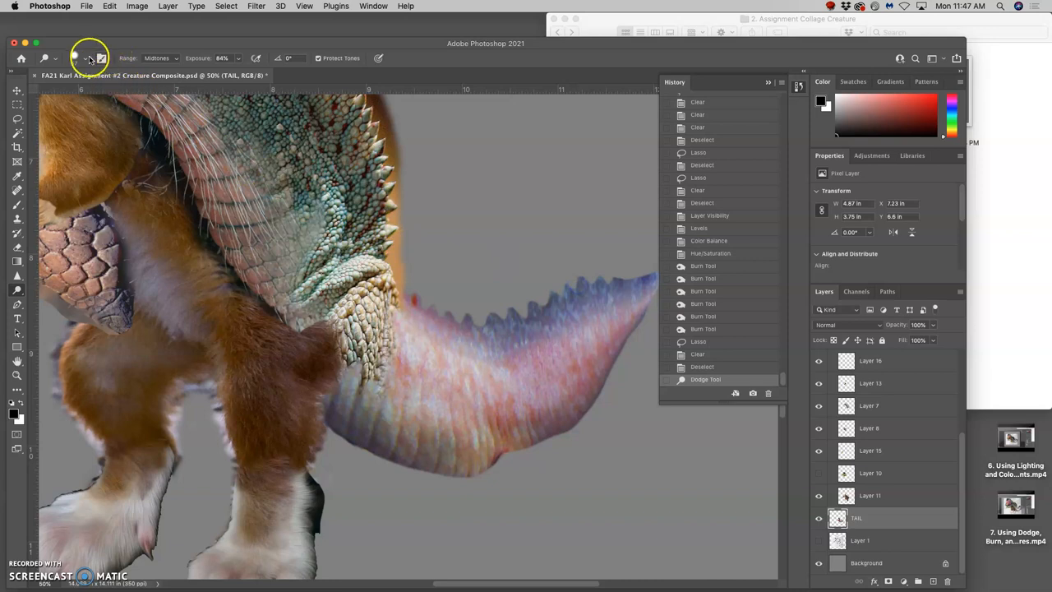
pyautogui.click(83, 57)
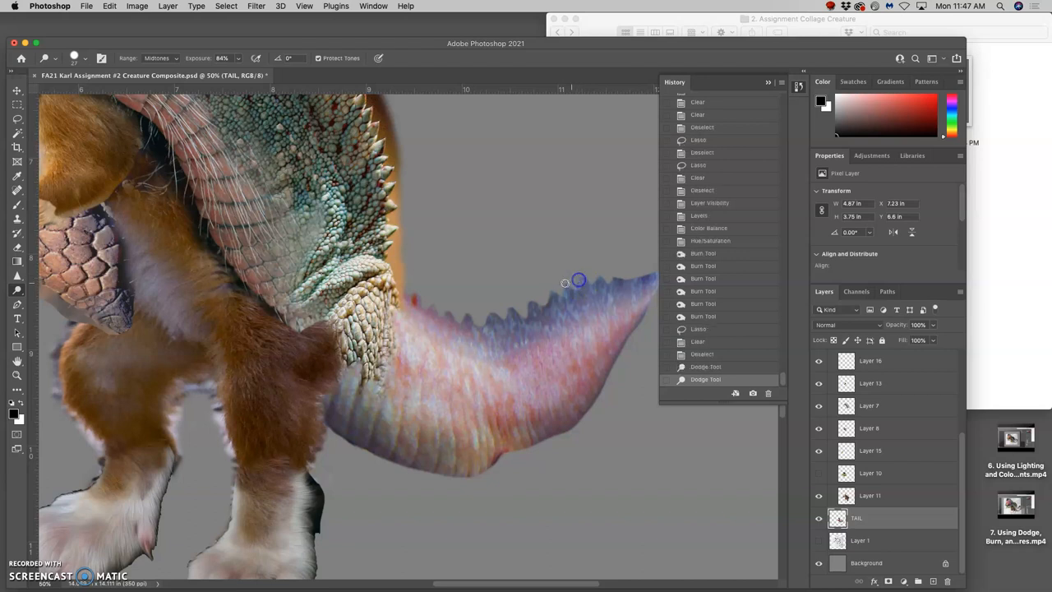
pyautogui.click(566, 281)
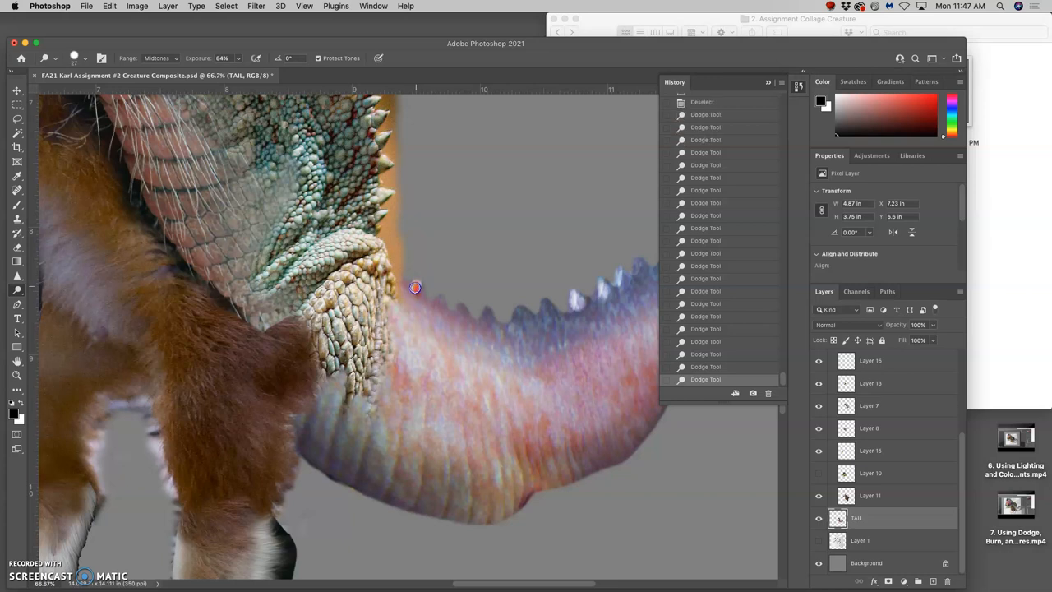
pyautogui.moveTo(464, 326)
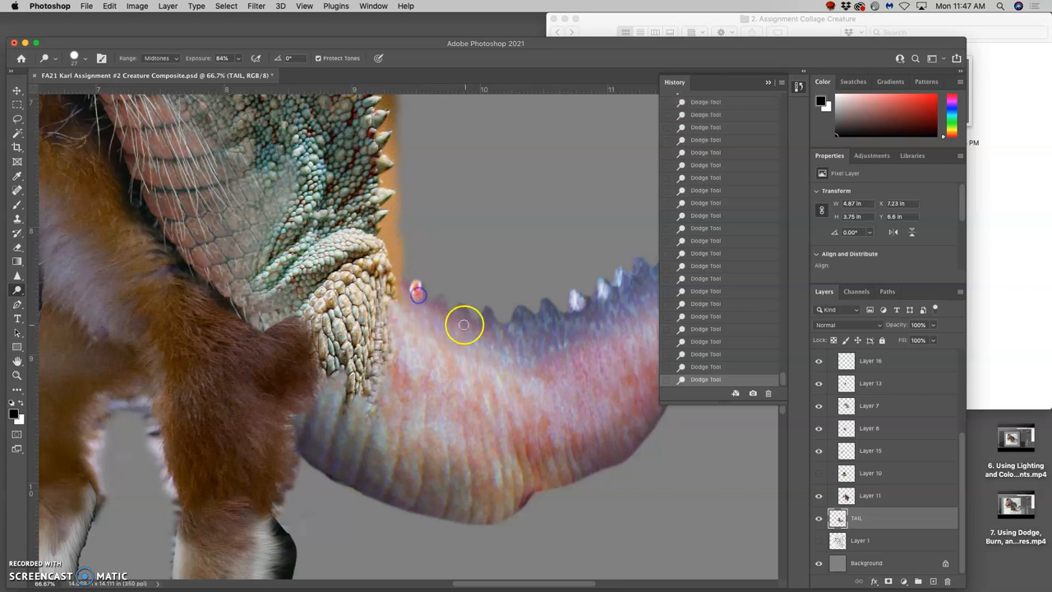
pyautogui.moveTo(437, 299)
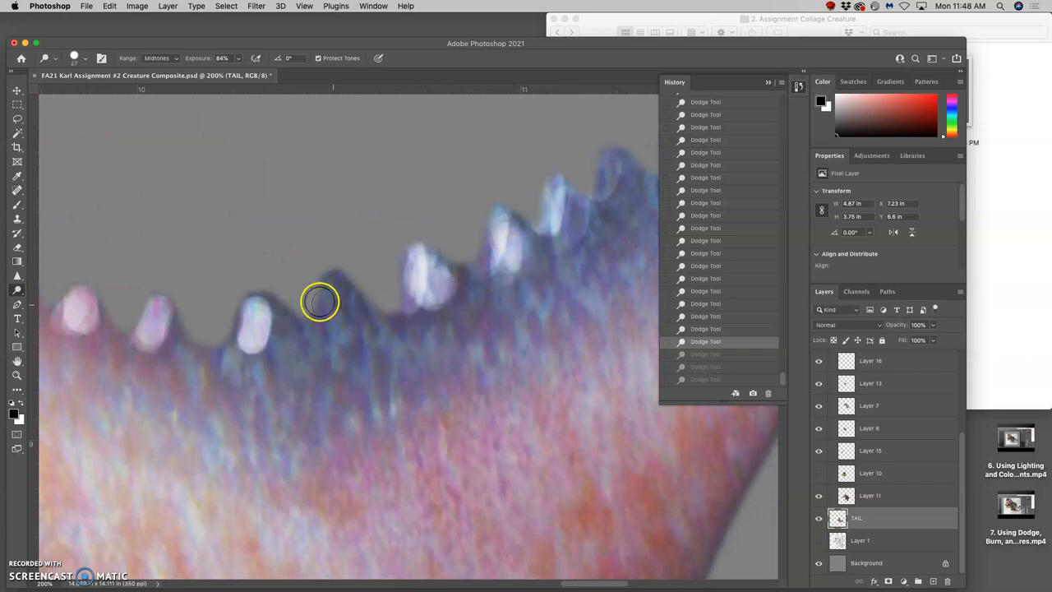
# Dodge each spike tip white out to the tail end, stepping back in History and redoing strokes
pyautogui.click(74, 57)
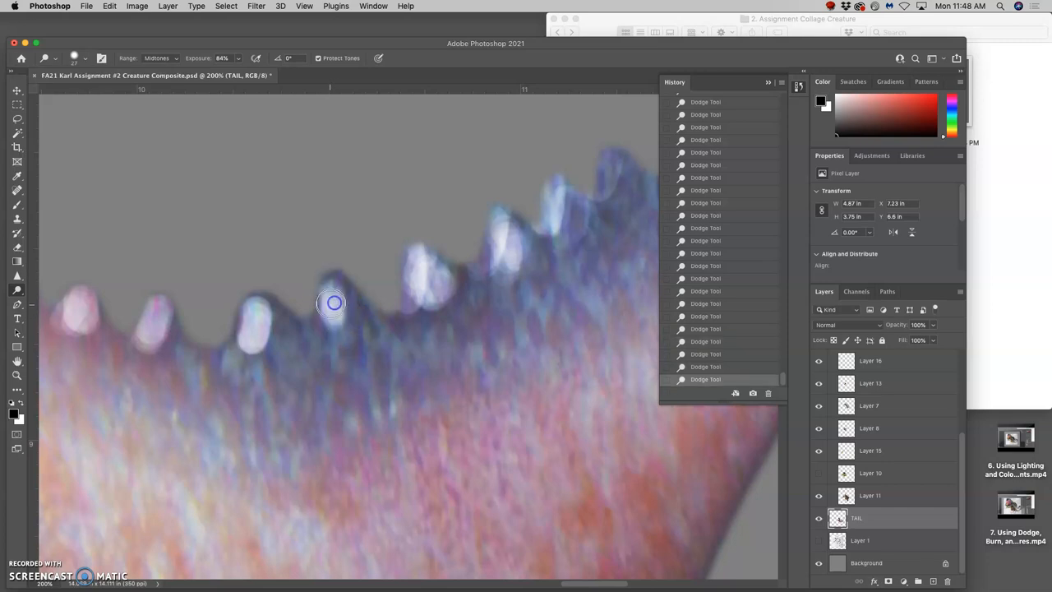
pyautogui.moveTo(332, 303); pyautogui.dragTo(612, 191)
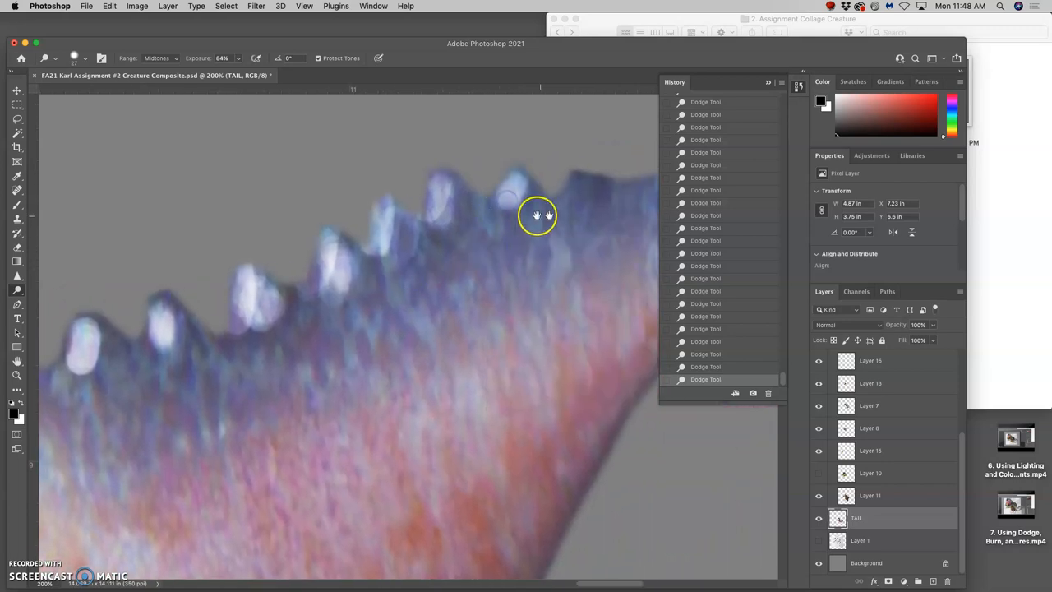
pyautogui.moveTo(539, 213); pyautogui.dragTo(556, 223)
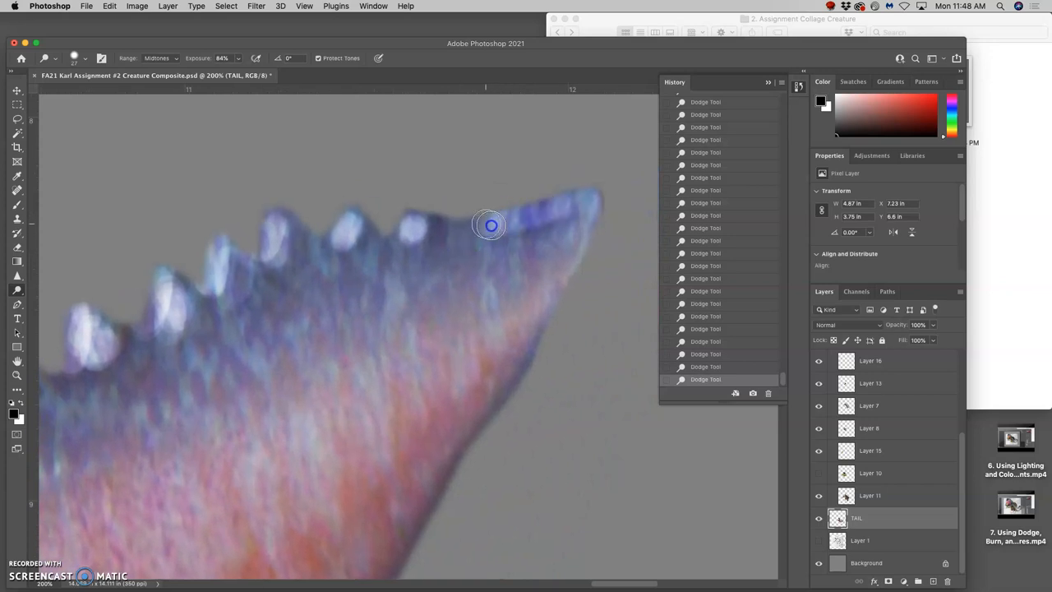
pyautogui.moveTo(549, 243)
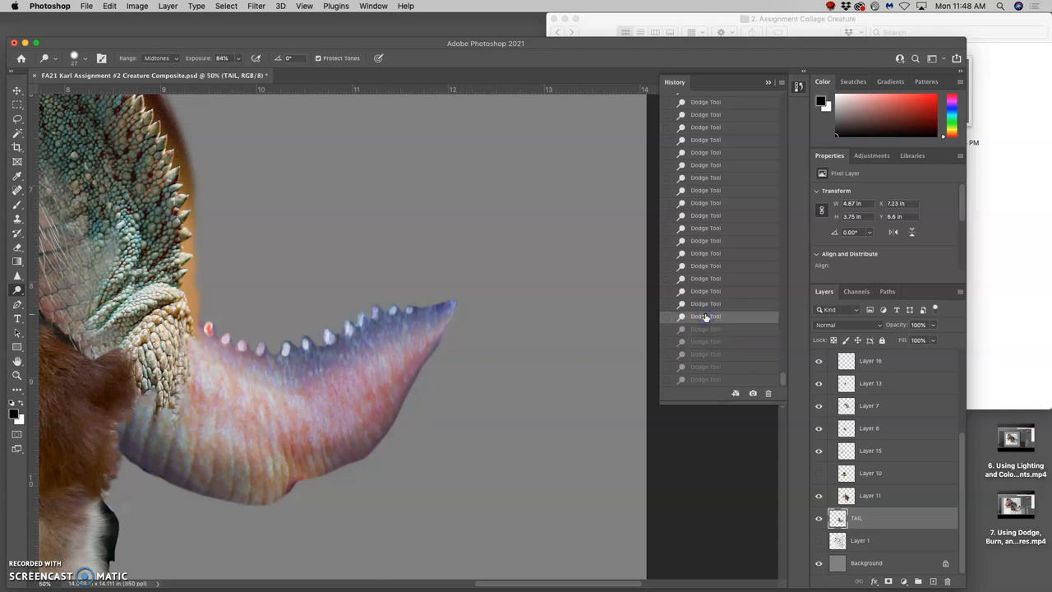
pyautogui.click(706, 329)
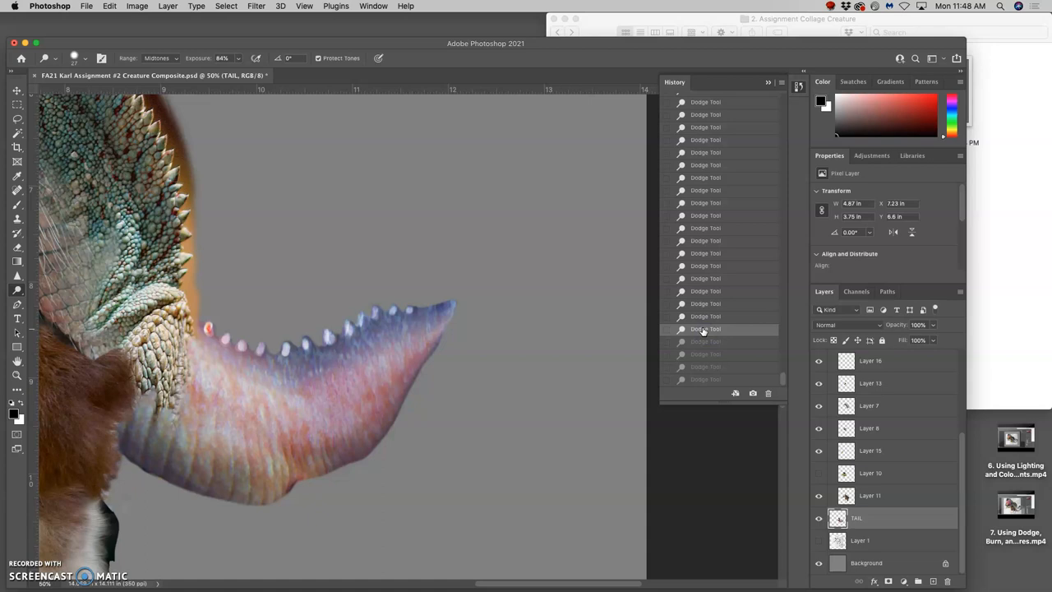
pyautogui.click(207, 328)
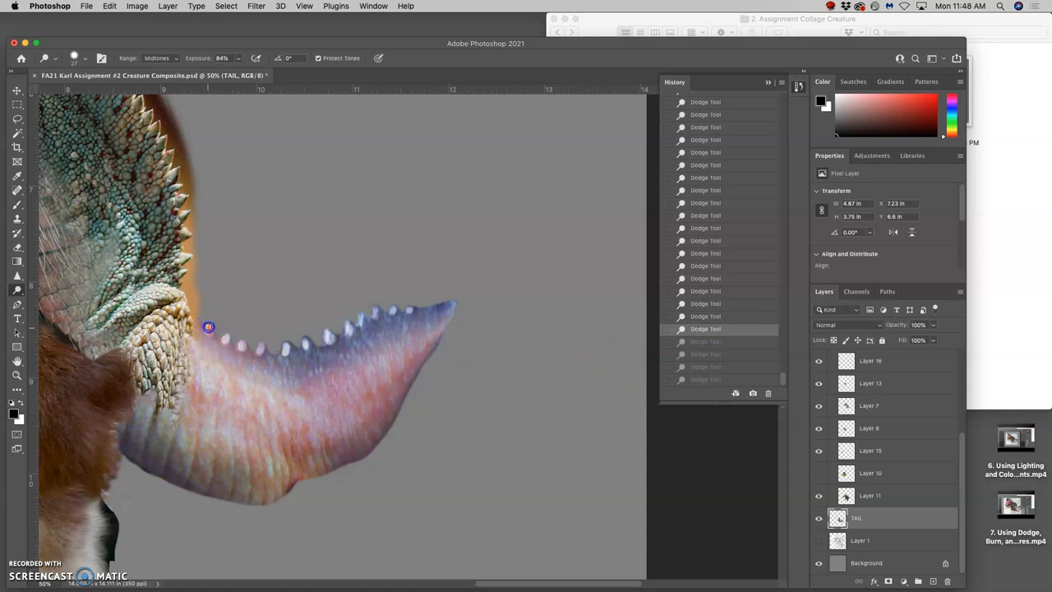
pyautogui.moveTo(207, 327); pyautogui.dragTo(198, 322)
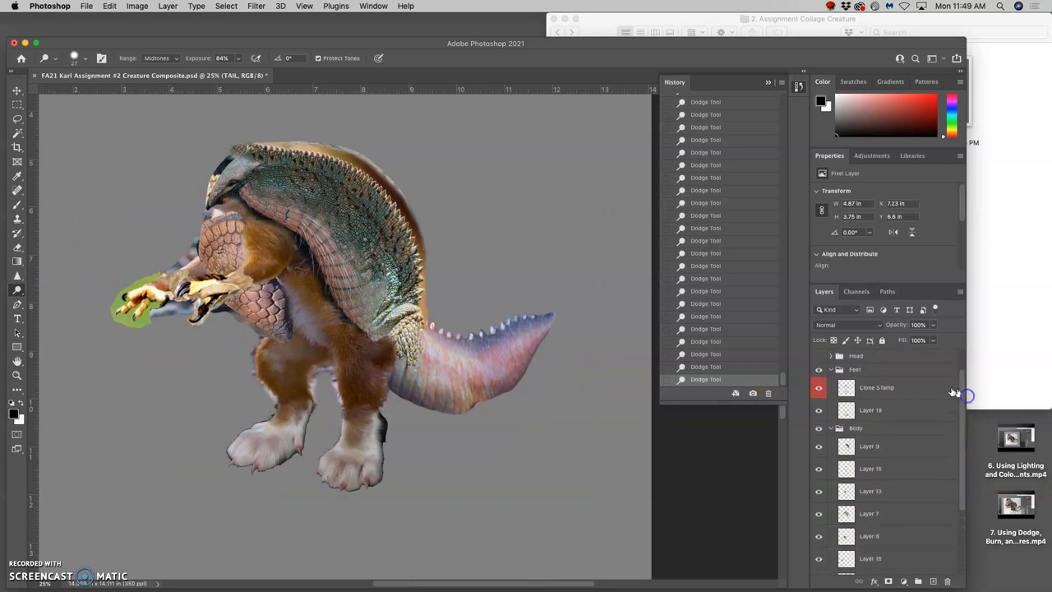
# On the Clone STamp layer, sample body scales and stamp them over the tail joint
pyautogui.click(819, 388)
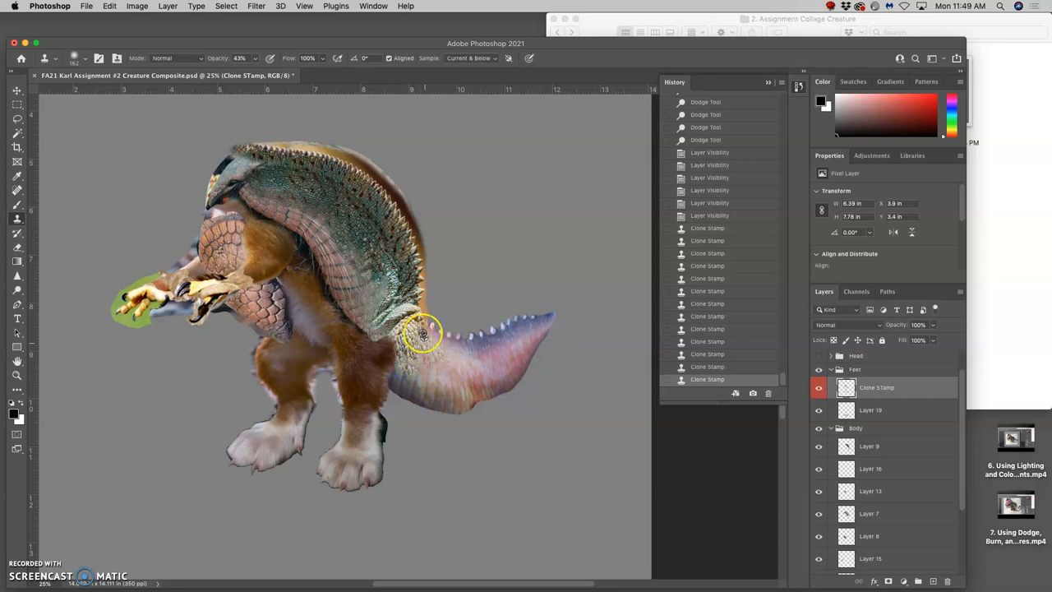
pyautogui.moveTo(425, 332); pyautogui.dragTo(355, 222)
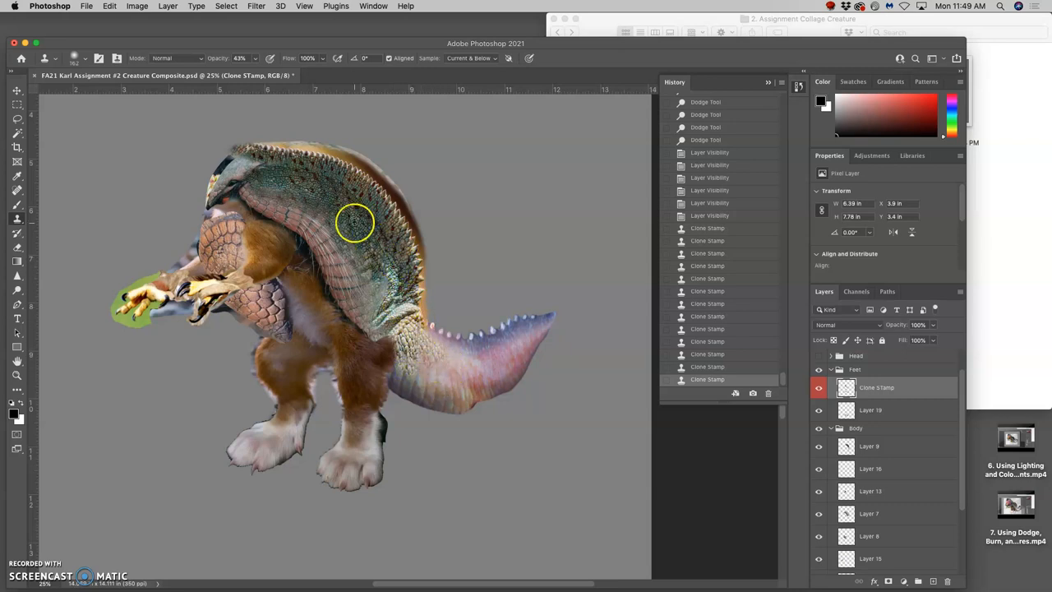
pyautogui.moveTo(356, 222); pyautogui.dragTo(415, 347)
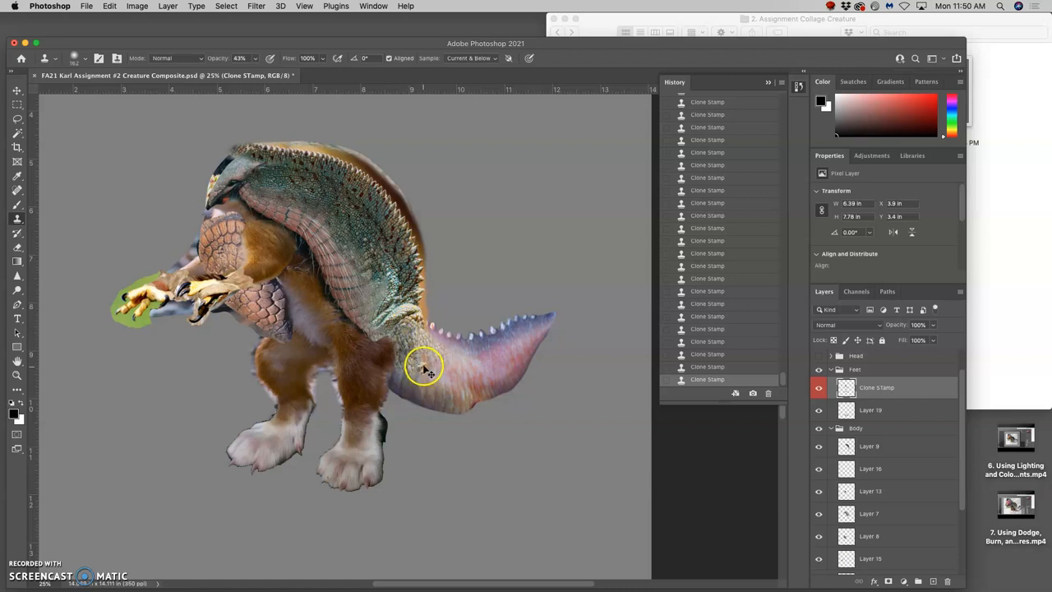
pyautogui.click(427, 362)
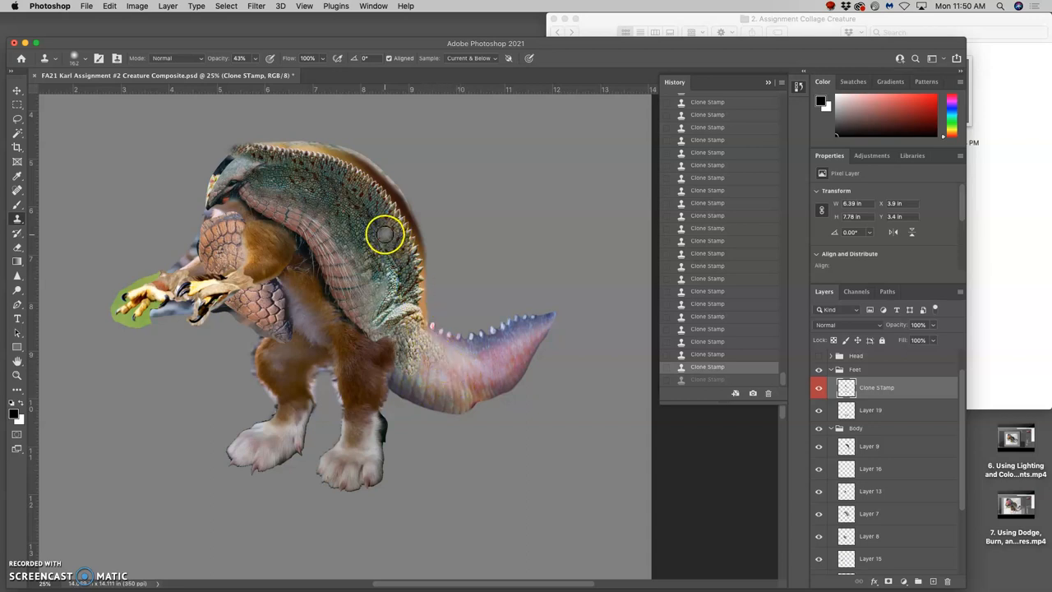
pyautogui.moveTo(386, 234); pyautogui.dragTo(447, 352)
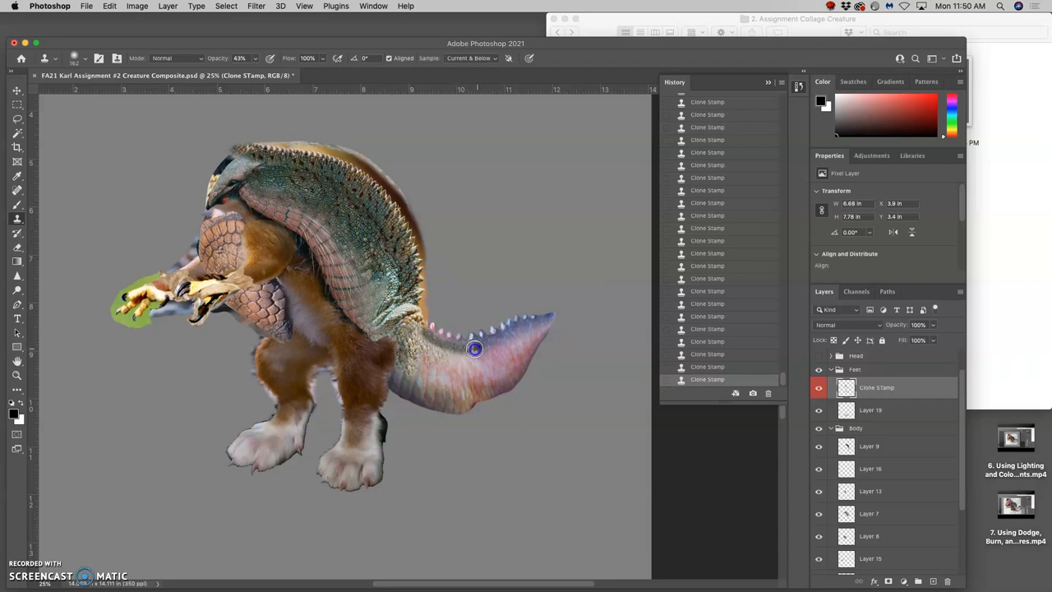
# Paint cloned scales along the tail base and underside until the seam is covered
pyautogui.moveTo(474, 348); pyautogui.dragTo(363, 206)
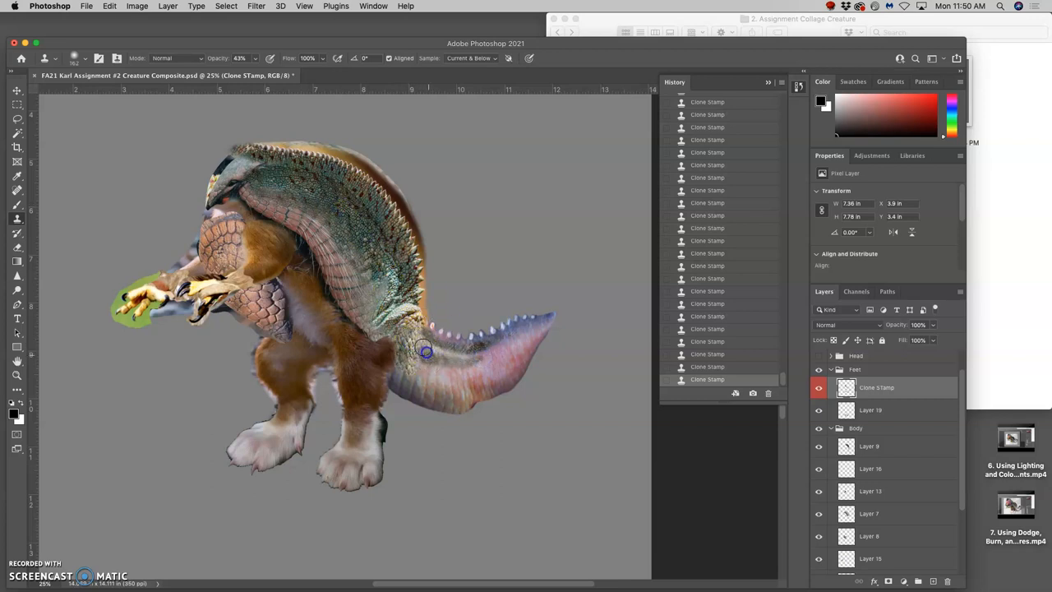
pyautogui.moveTo(426, 352); pyautogui.dragTo(472, 360)
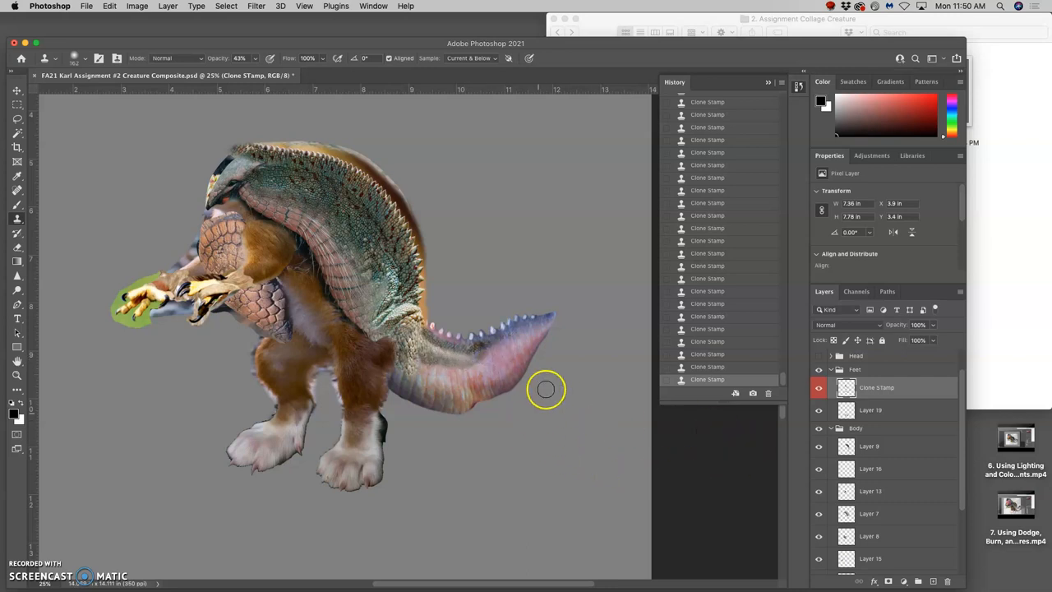
pyautogui.moveTo(546, 388); pyautogui.dragTo(403, 296)
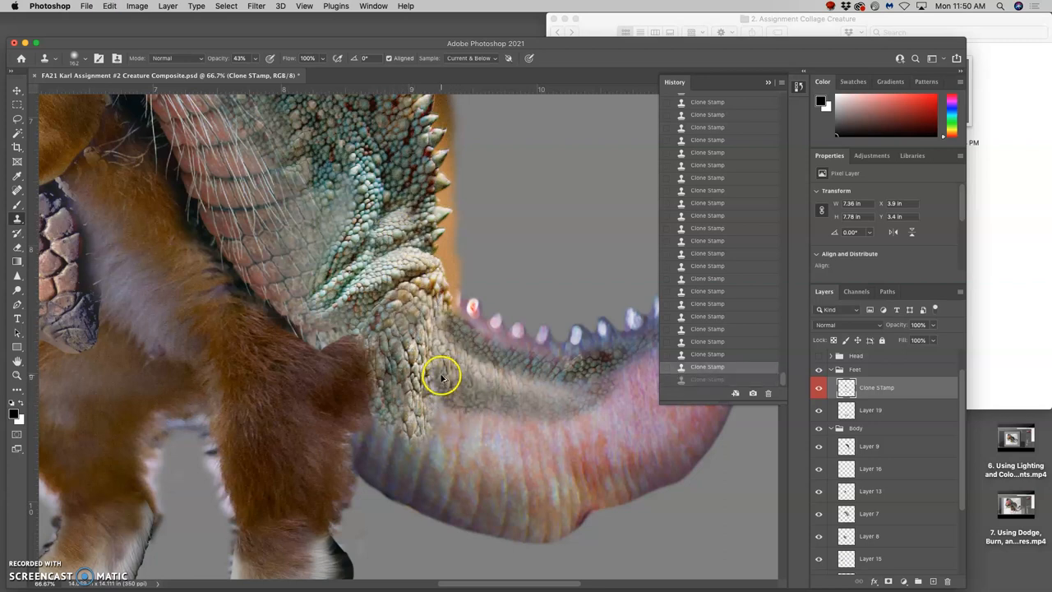
pyautogui.moveTo(444, 378); pyautogui.dragTo(395, 218)
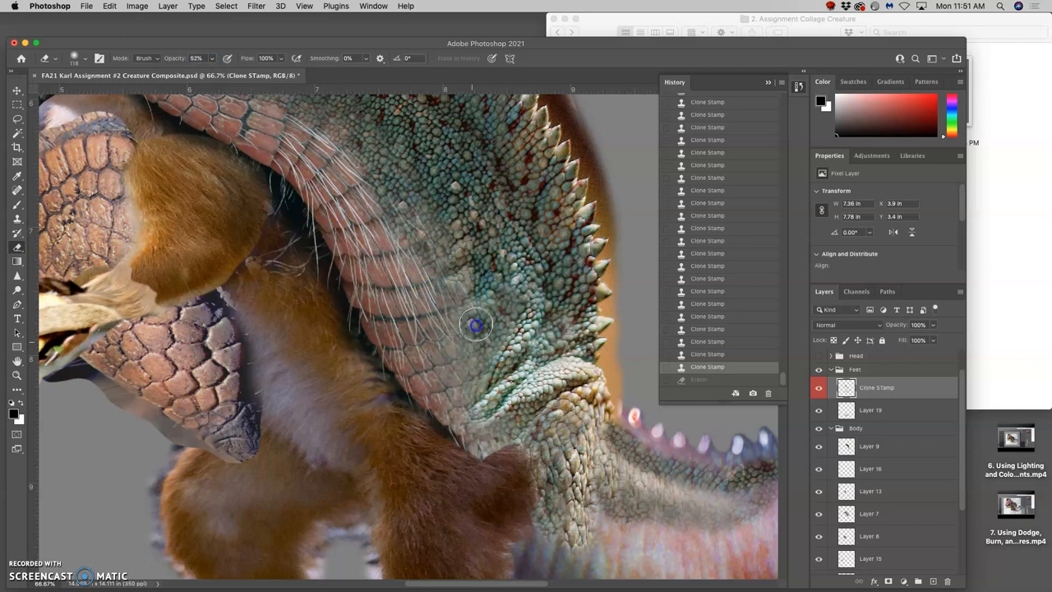
# Clone scales over the body near the tail, erase excess, and smooth the edge below the spikes
pyautogui.moveTo(475, 324); pyautogui.dragTo(496, 428)
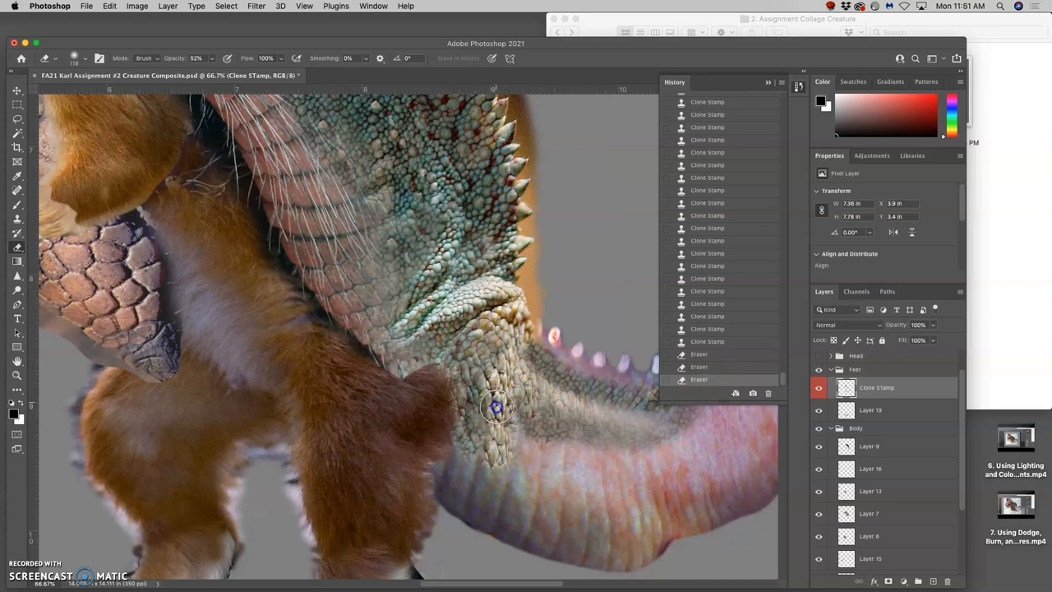
pyautogui.click(870, 446)
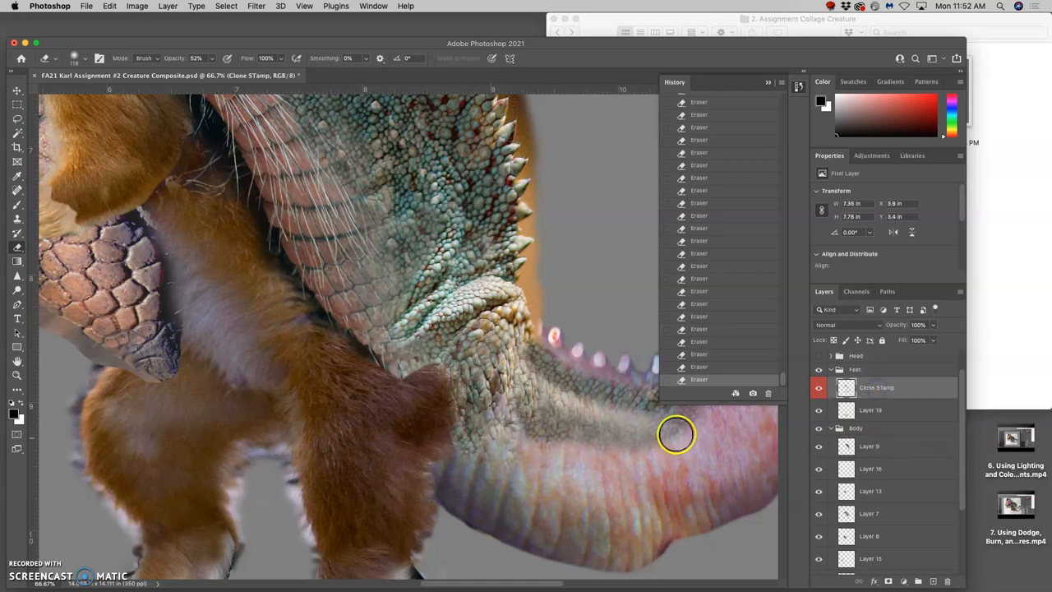
pyautogui.moveTo(677, 434); pyautogui.dragTo(541, 437)
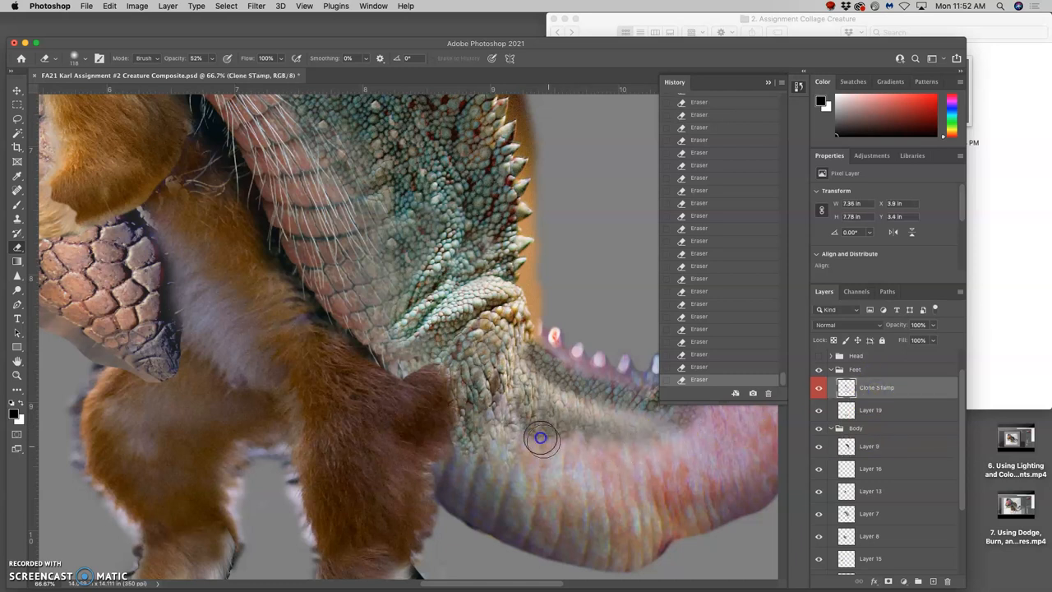
pyautogui.moveTo(541, 438); pyautogui.dragTo(471, 435)
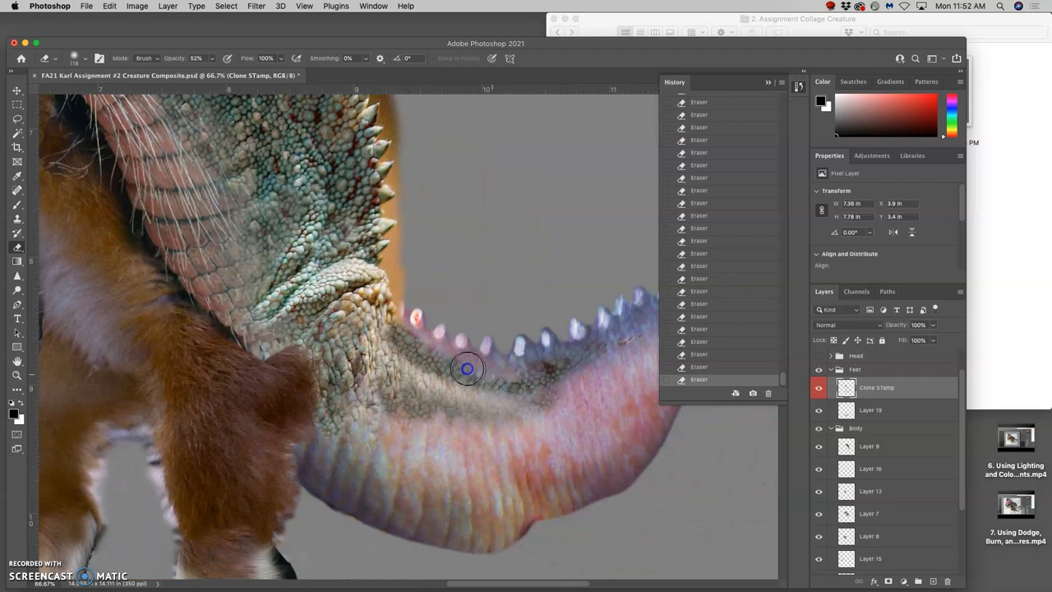
pyautogui.moveTo(469, 369); pyautogui.dragTo(409, 332)
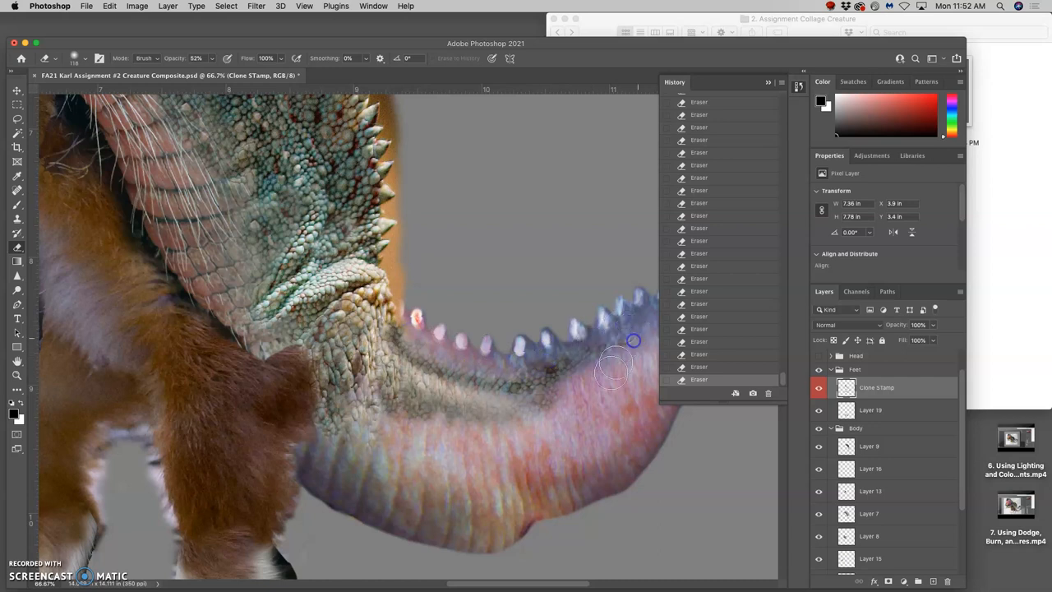
pyautogui.click(819, 388)
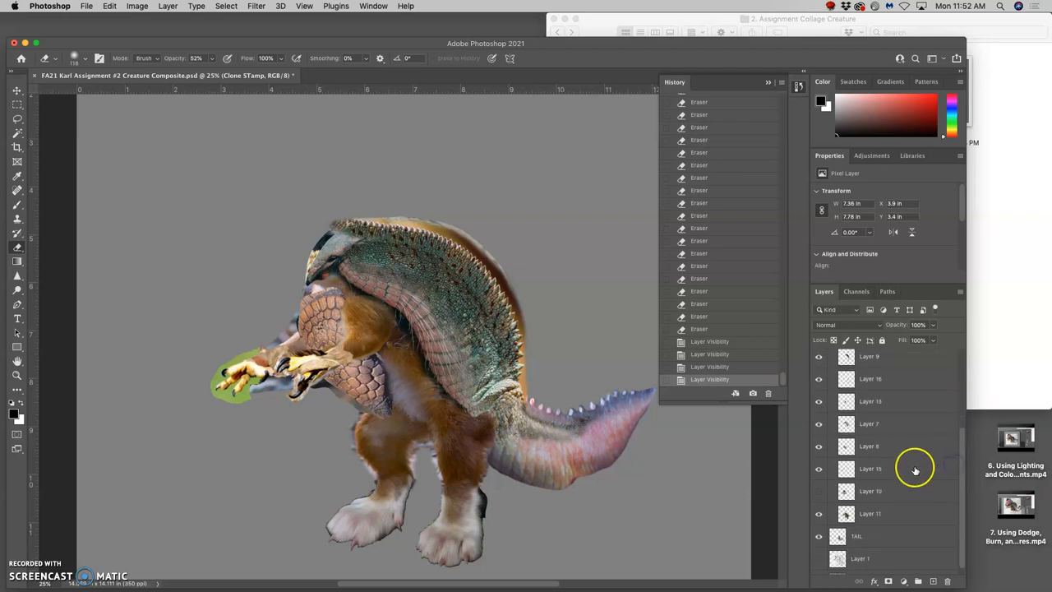
pyautogui.moveTo(826, 490)
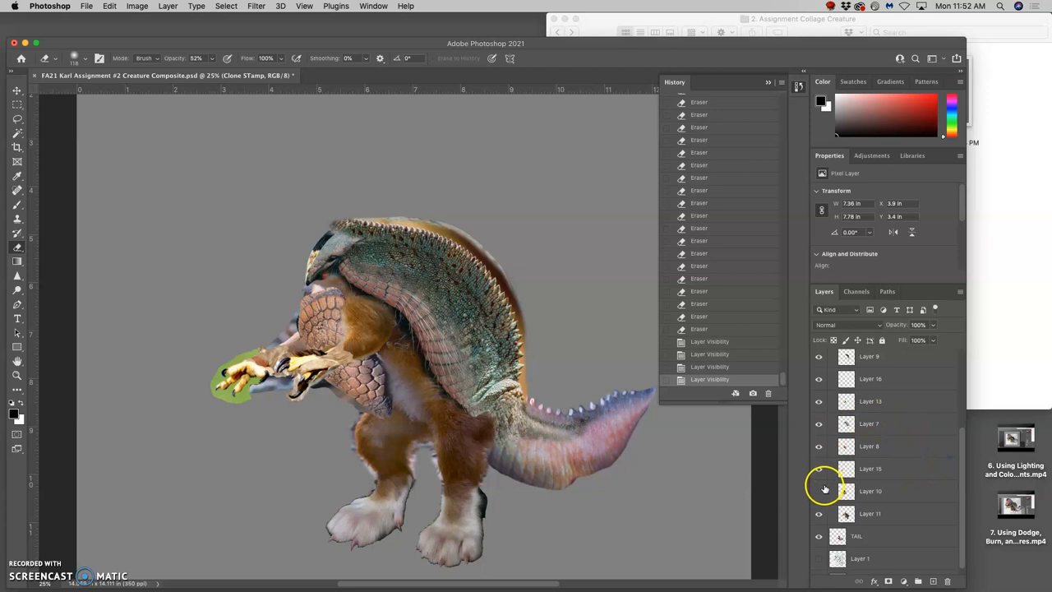
pyautogui.moveTo(962, 472)
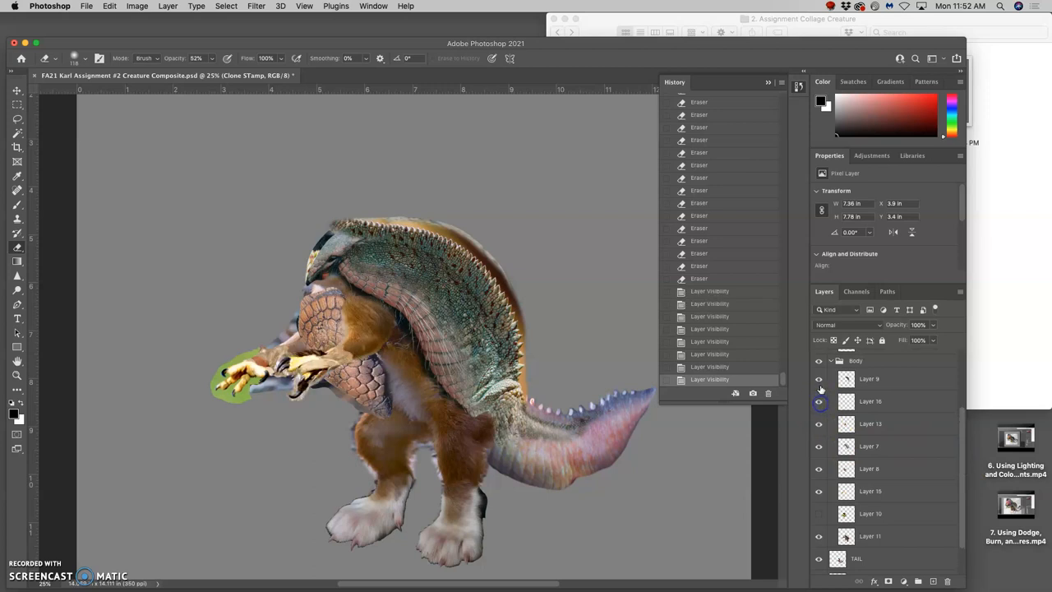
# Identify the talon layers, label Layer 15 and Layer 16 yellow, and select both
pyautogui.click(819, 401)
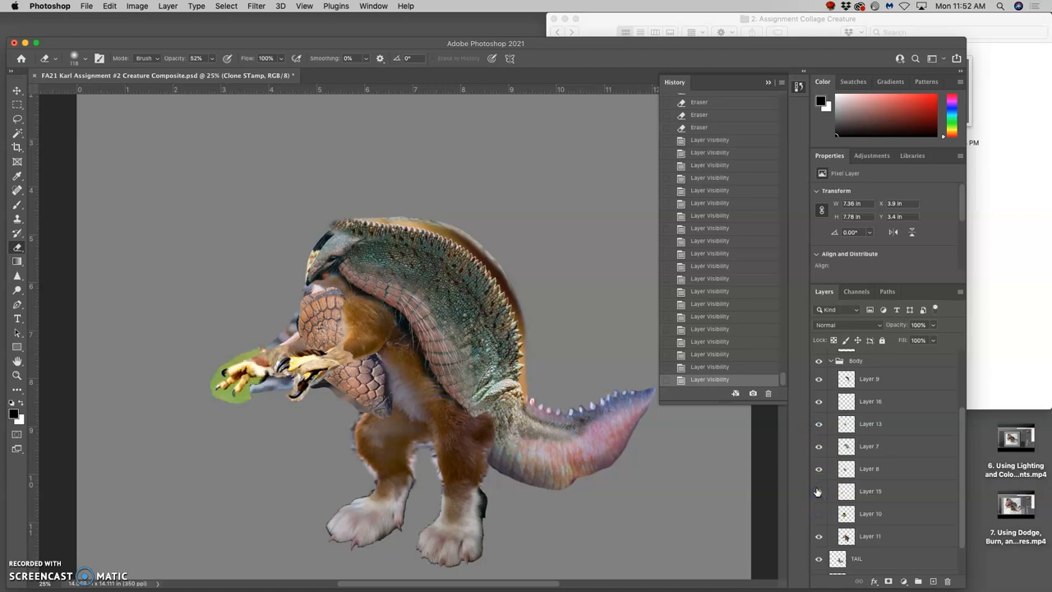
pyautogui.rightClick(819, 490)
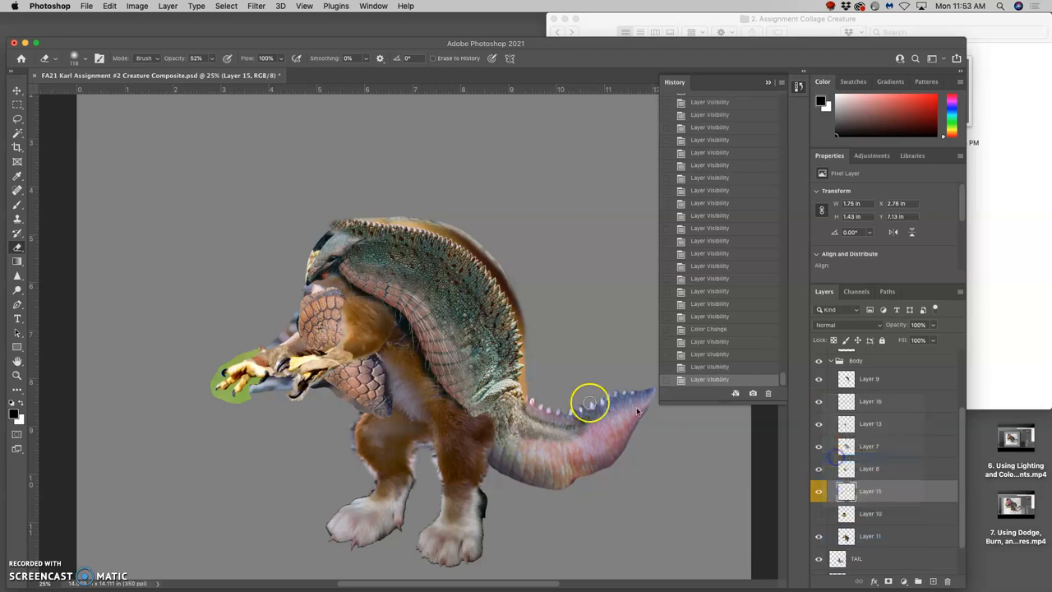
pyautogui.click(872, 402)
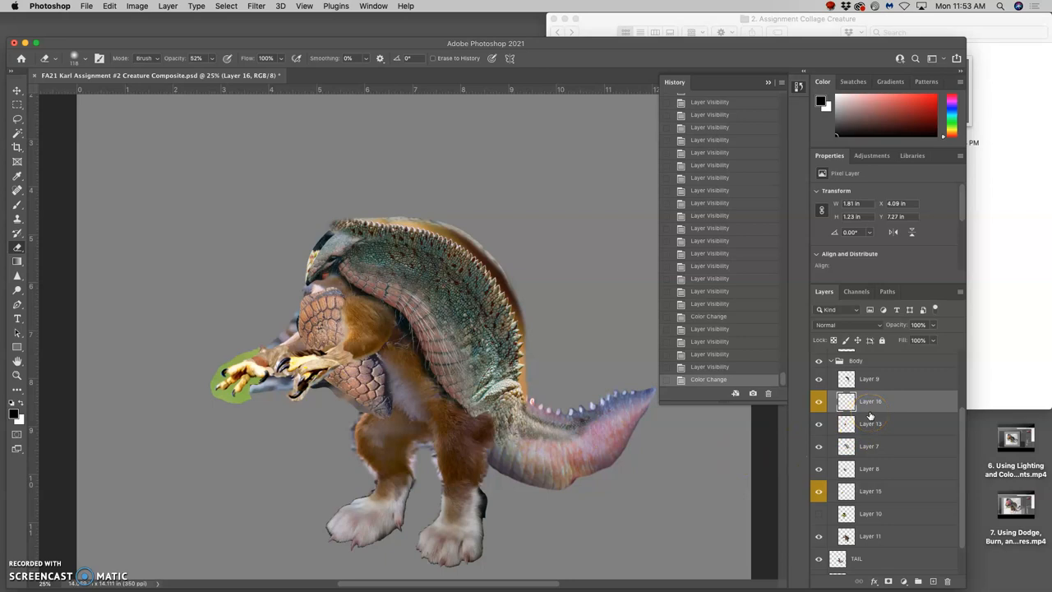
pyautogui.click(875, 490)
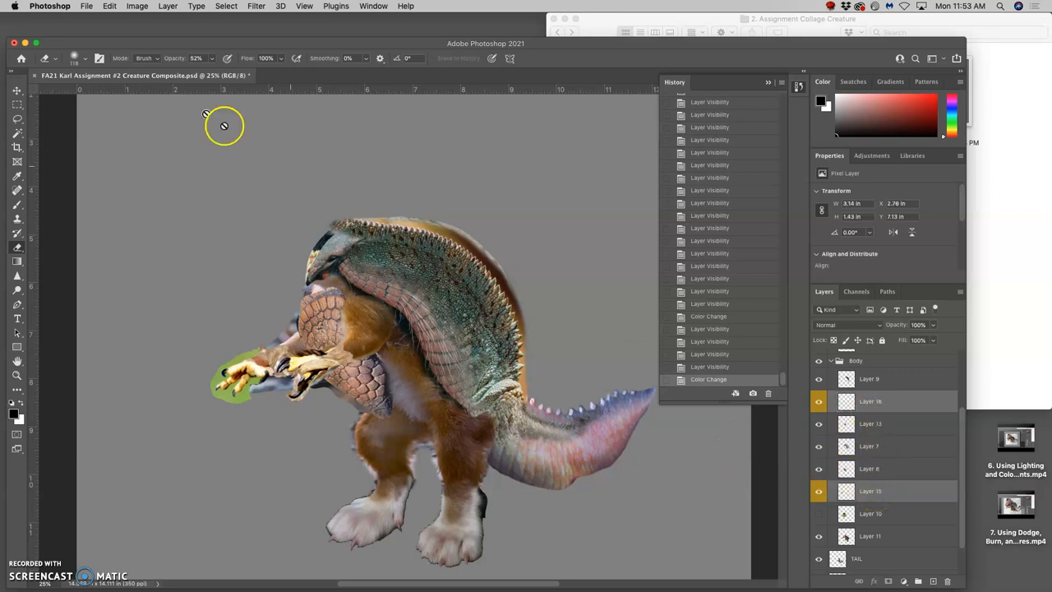
# Merge the two selected talon layers via Layer > Merge Layers and zoom in on the hands
pyautogui.click(168, 6)
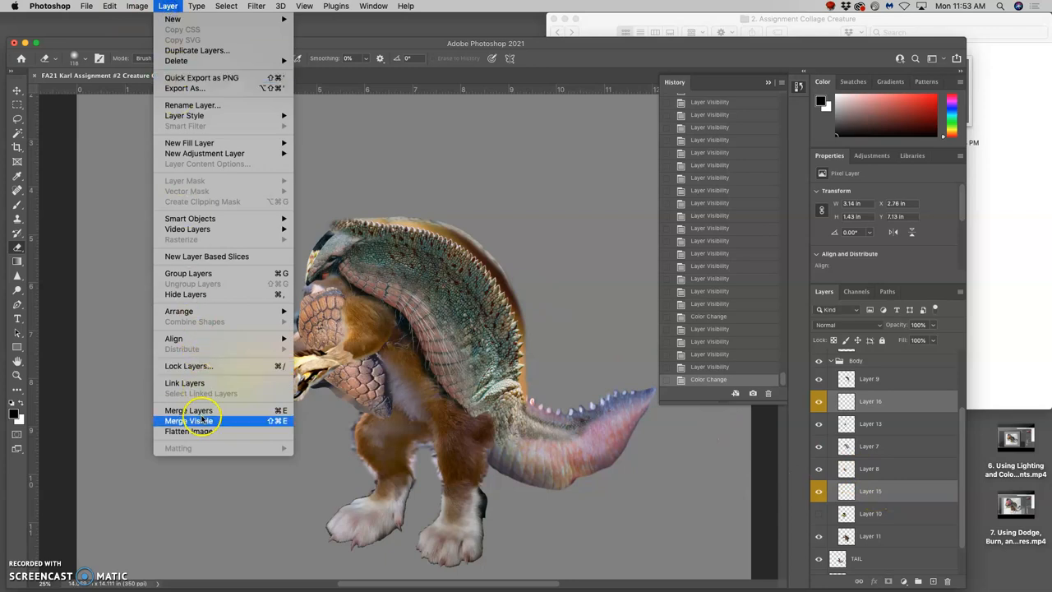
pyautogui.click(188, 412)
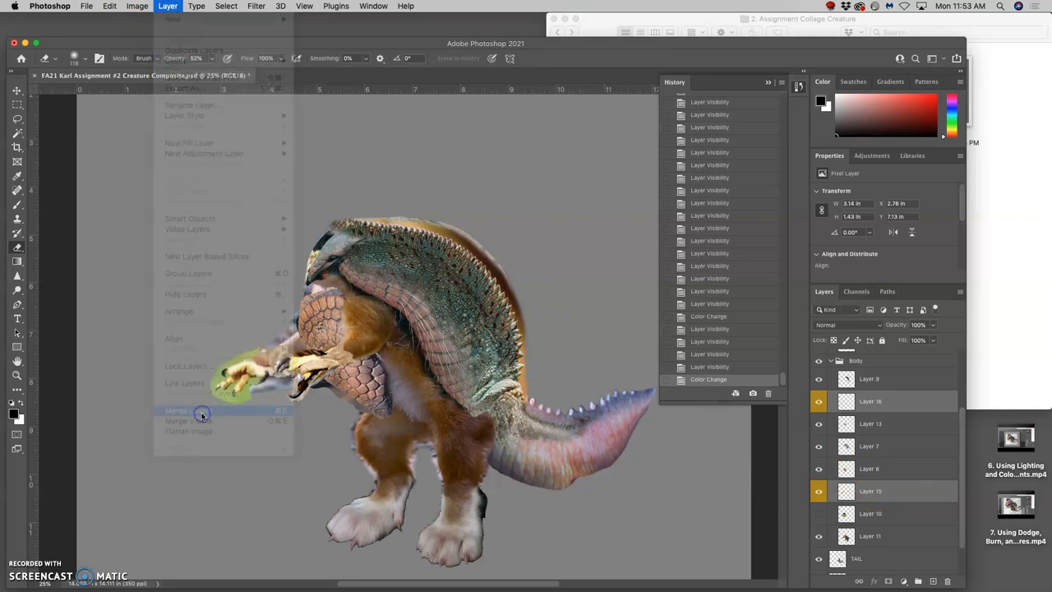
pyautogui.click(188, 411)
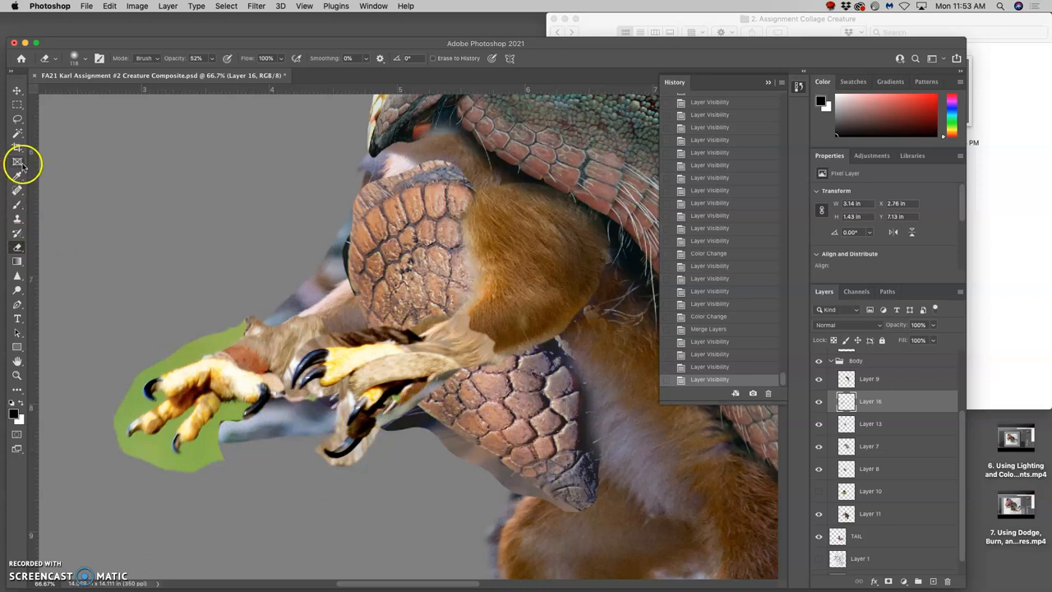
# Sharpen the talon claws, scales and lower claw tips with the Sharpen tool
pyautogui.click(17, 163)
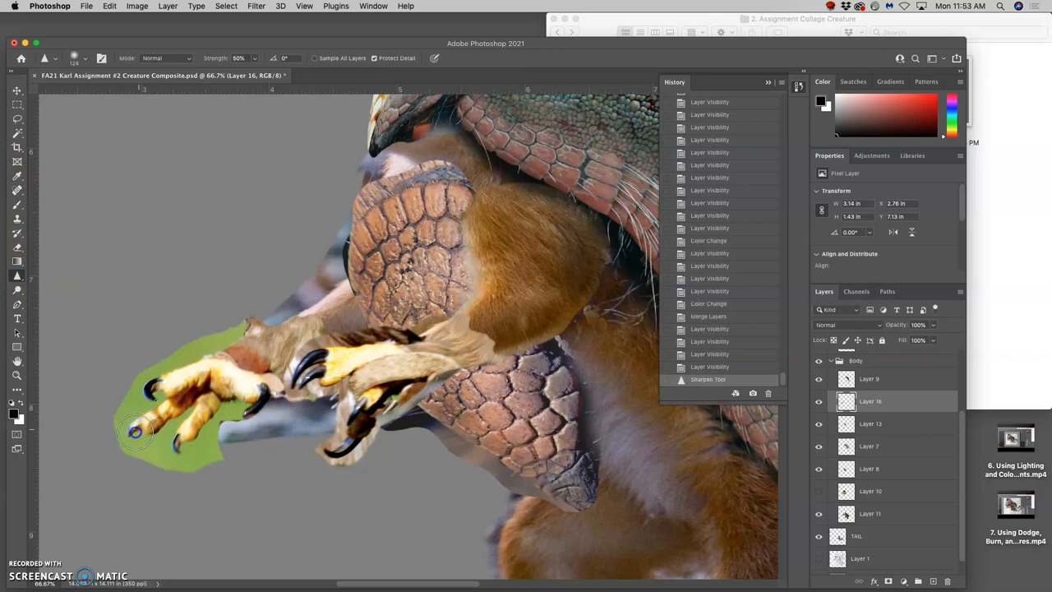
pyautogui.moveTo(135, 431); pyautogui.dragTo(191, 421)
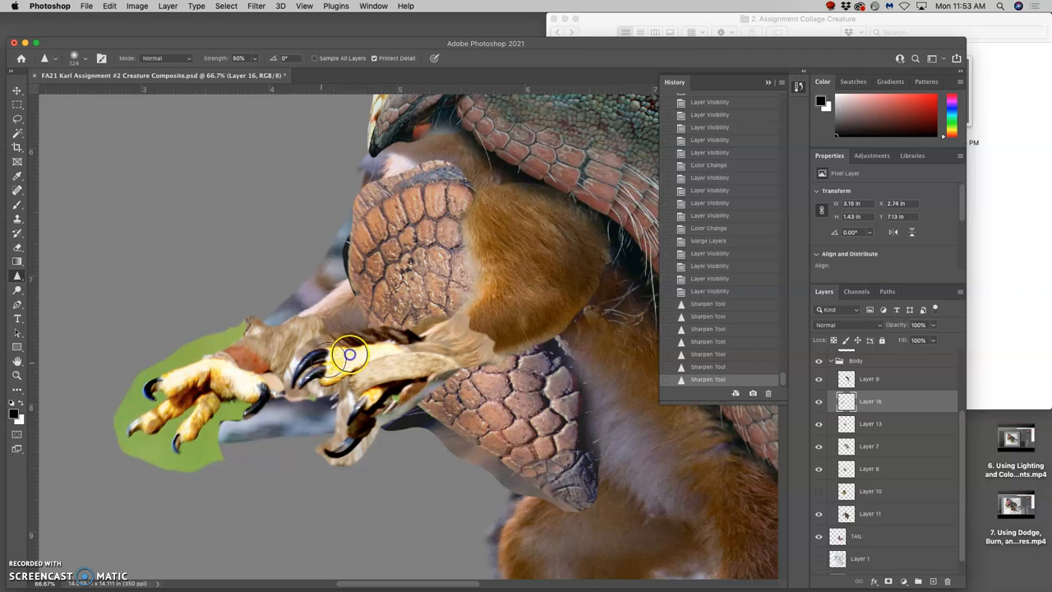
pyautogui.moveTo(352, 353); pyautogui.dragTo(411, 345)
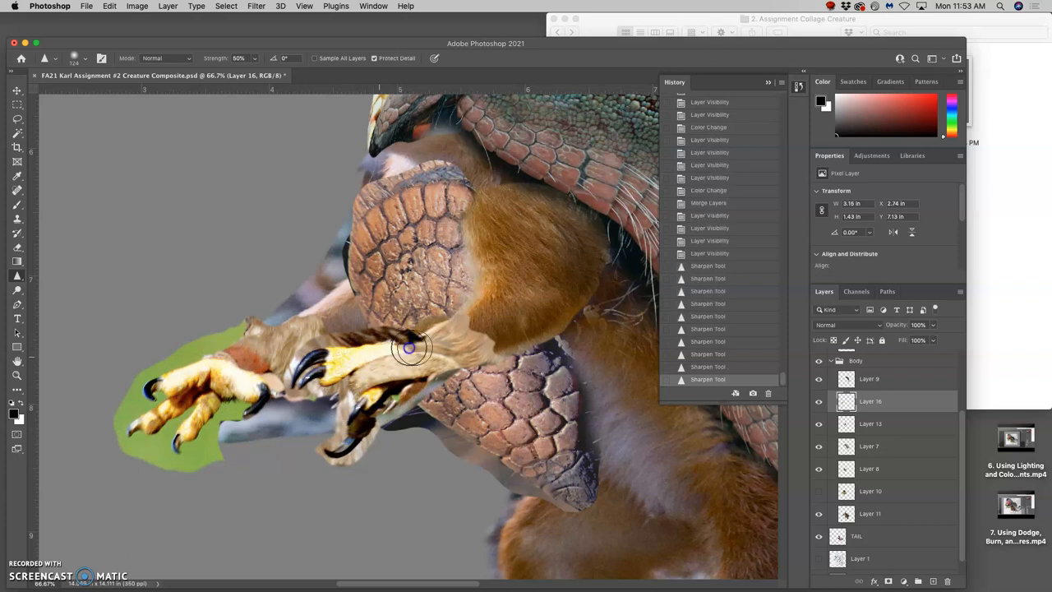
pyautogui.moveTo(411, 345); pyautogui.dragTo(151, 414)
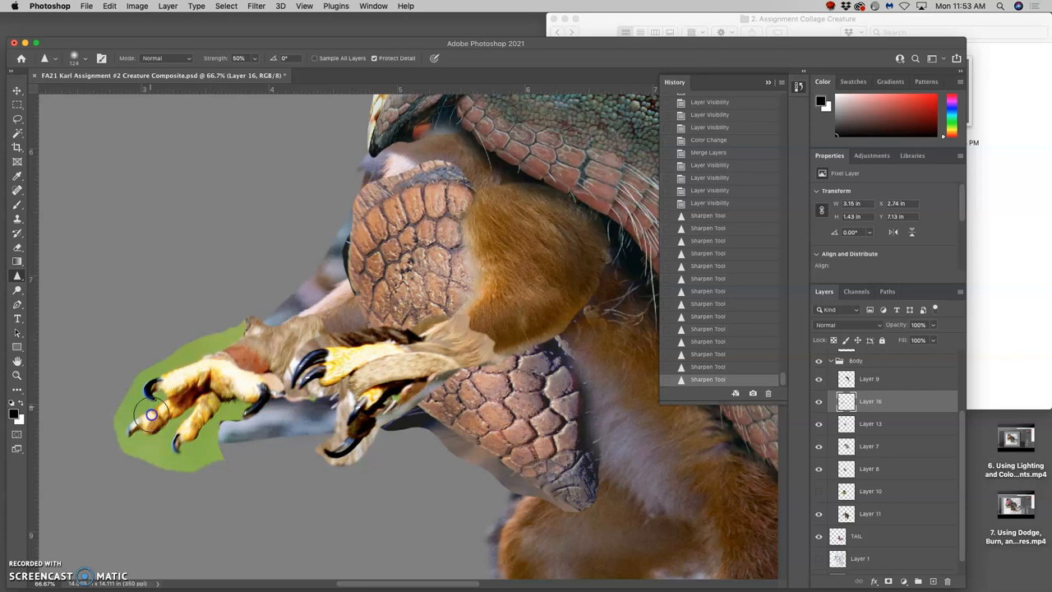
pyautogui.moveTo(152, 415); pyautogui.dragTo(273, 362)
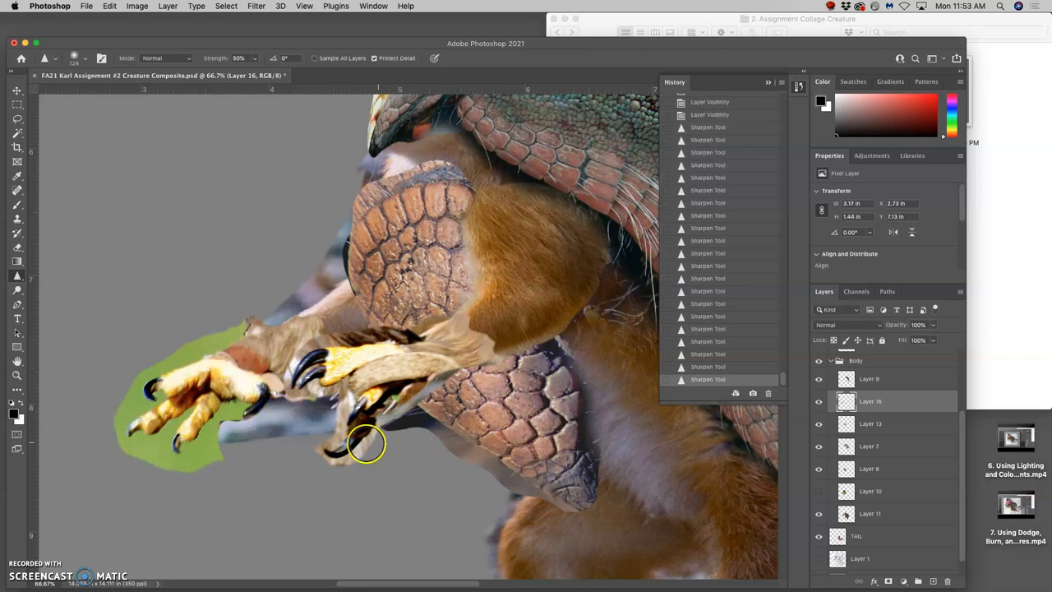
pyautogui.moveTo(365, 444); pyautogui.dragTo(452, 358)
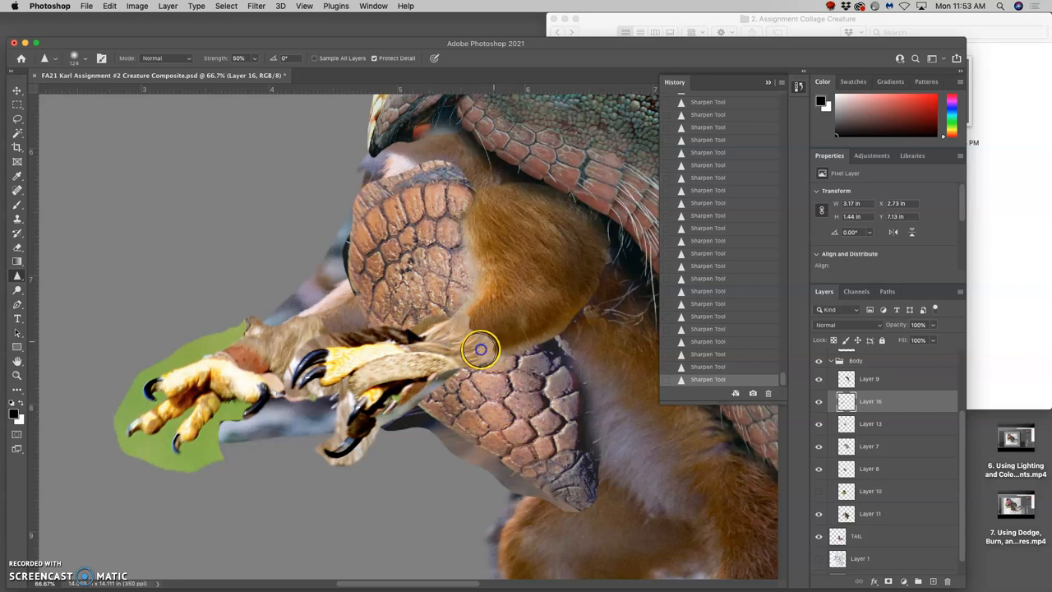
pyautogui.moveTo(81, 237)
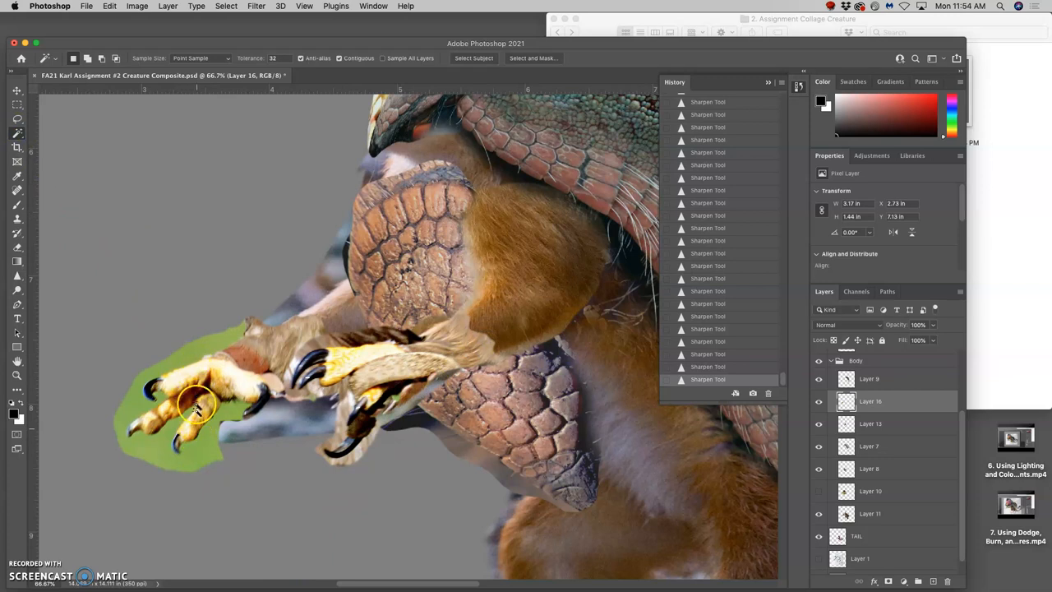
pyautogui.moveTo(194, 322)
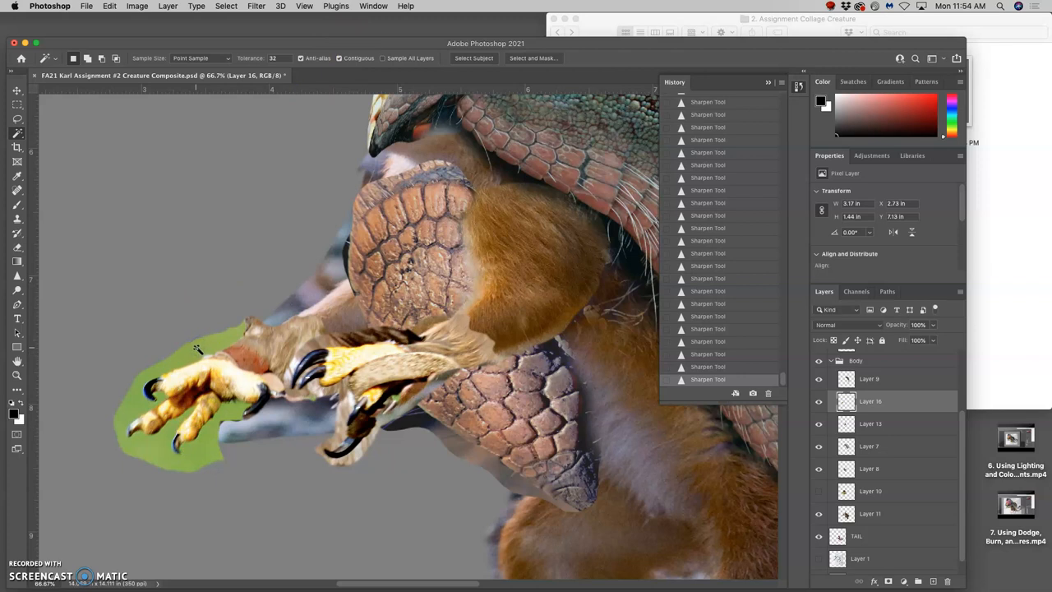
# Magic Wand the green patch behind the talons, delete it, and switch to the Lasso tool
pyautogui.click(194, 339)
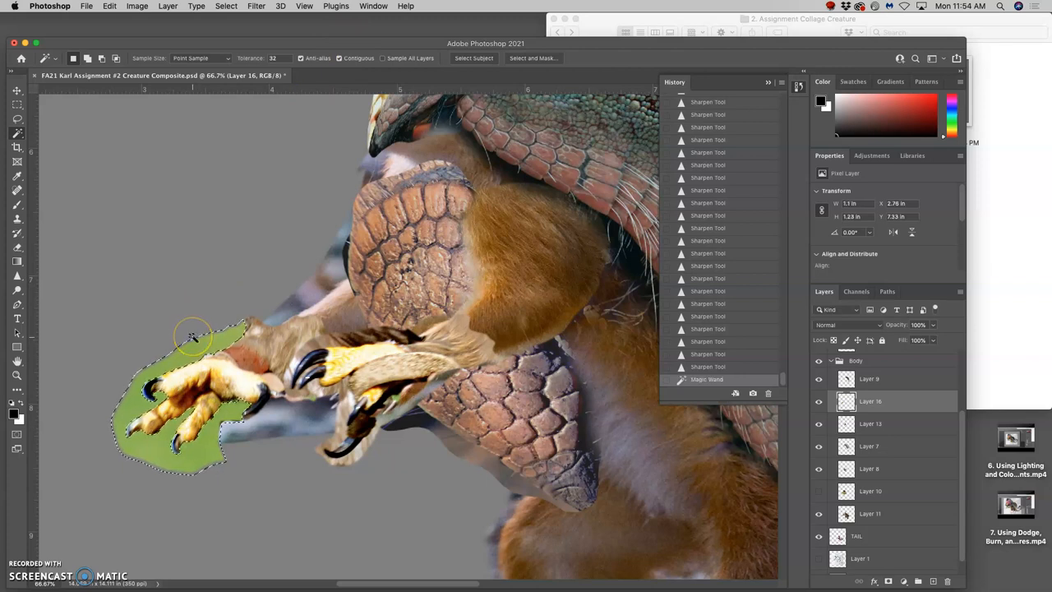
pyautogui.press('Delete')
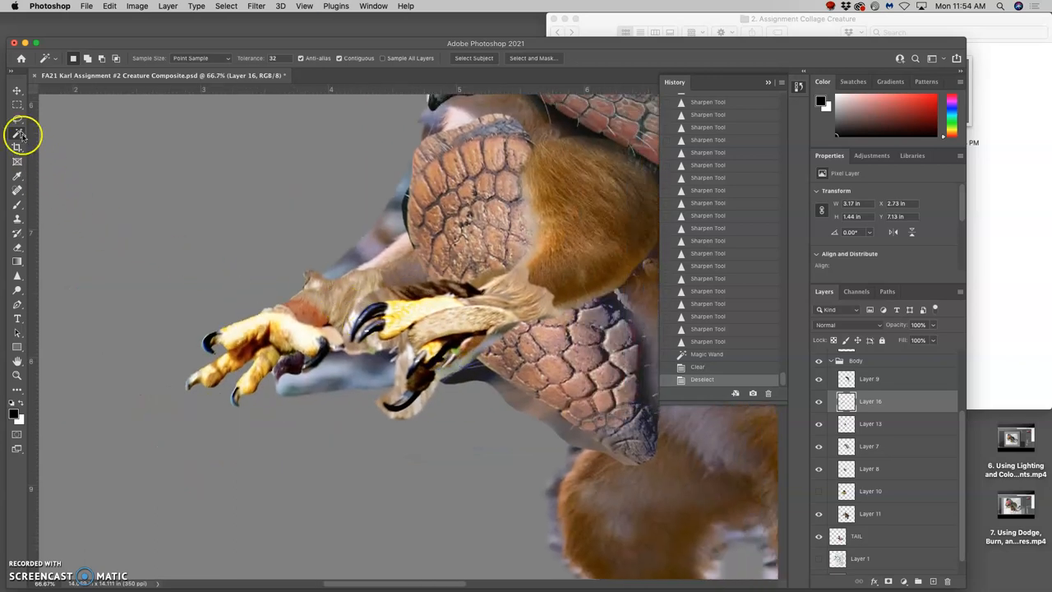
pyautogui.click(16, 118)
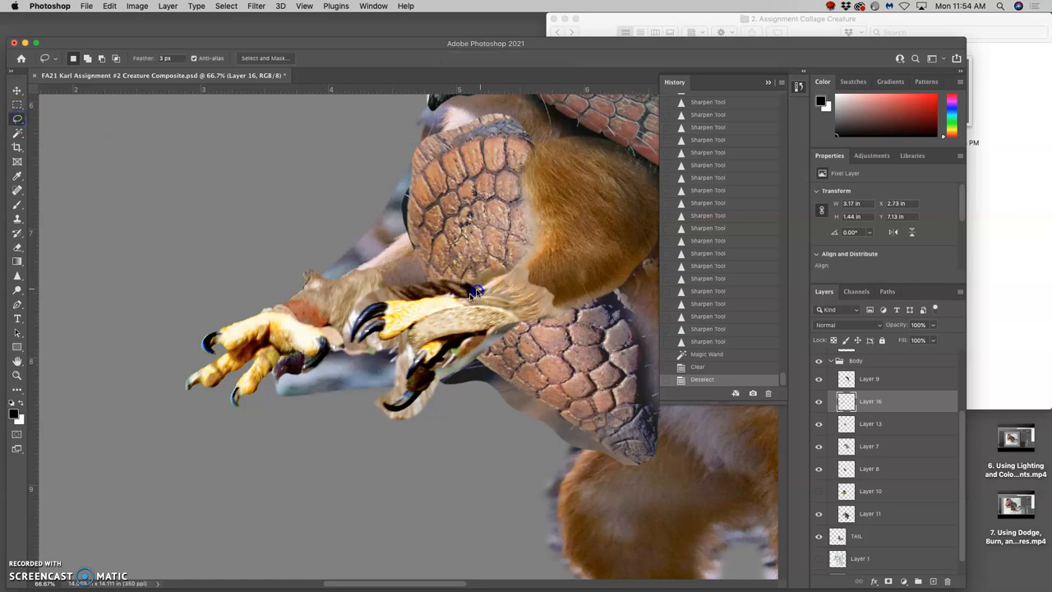
pyautogui.moveTo(230, 117)
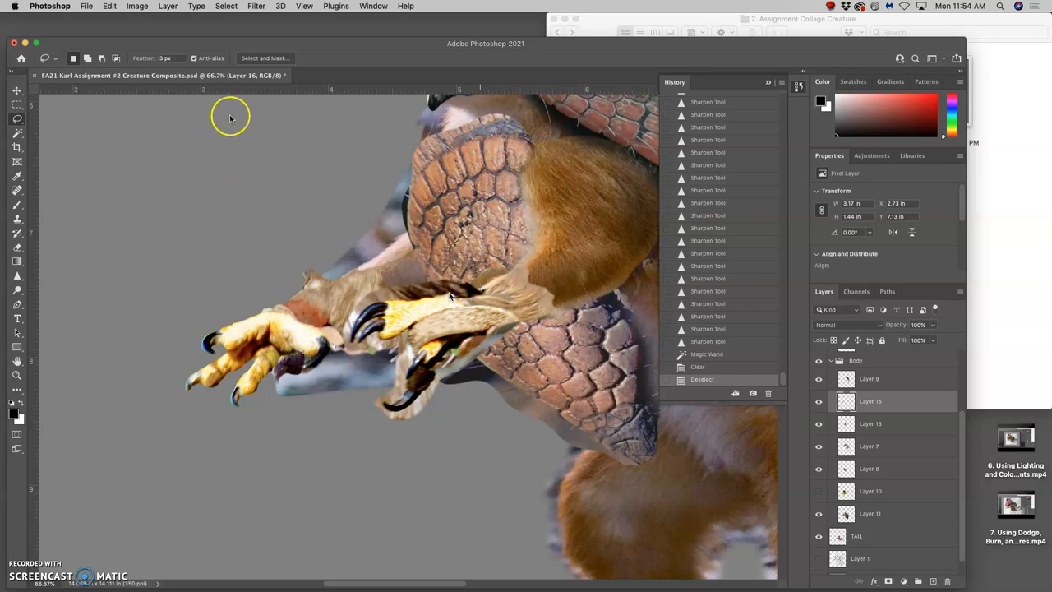